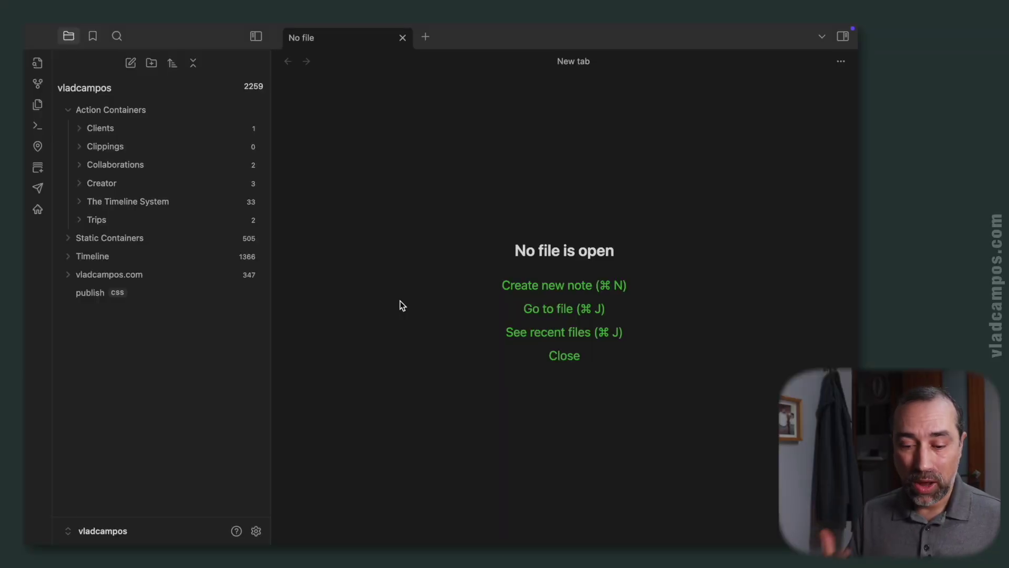
{"action": "mouse_move", "coordinate": [364, 321]}
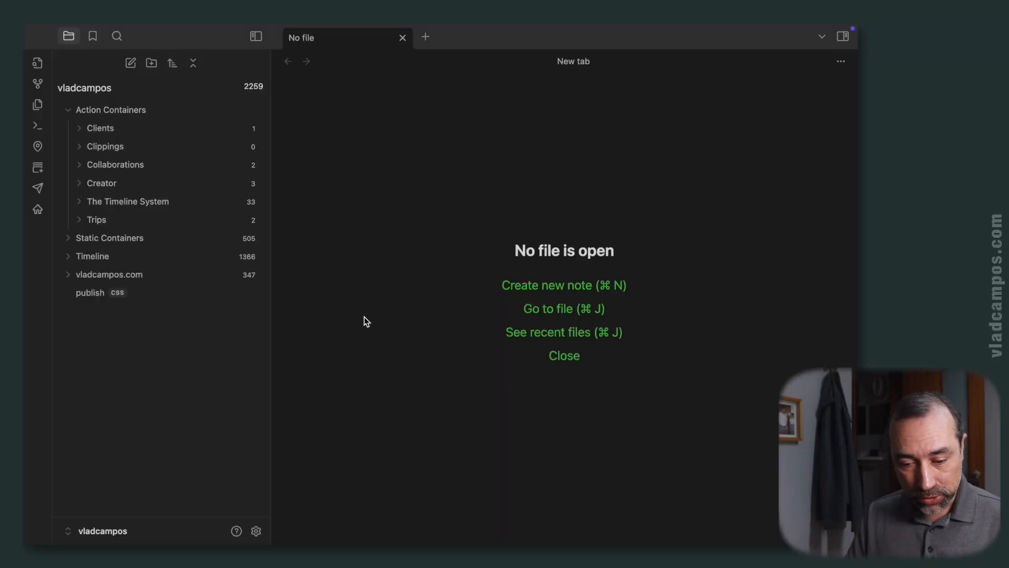
{"action": "mouse_move", "coordinate": [161, 292]}
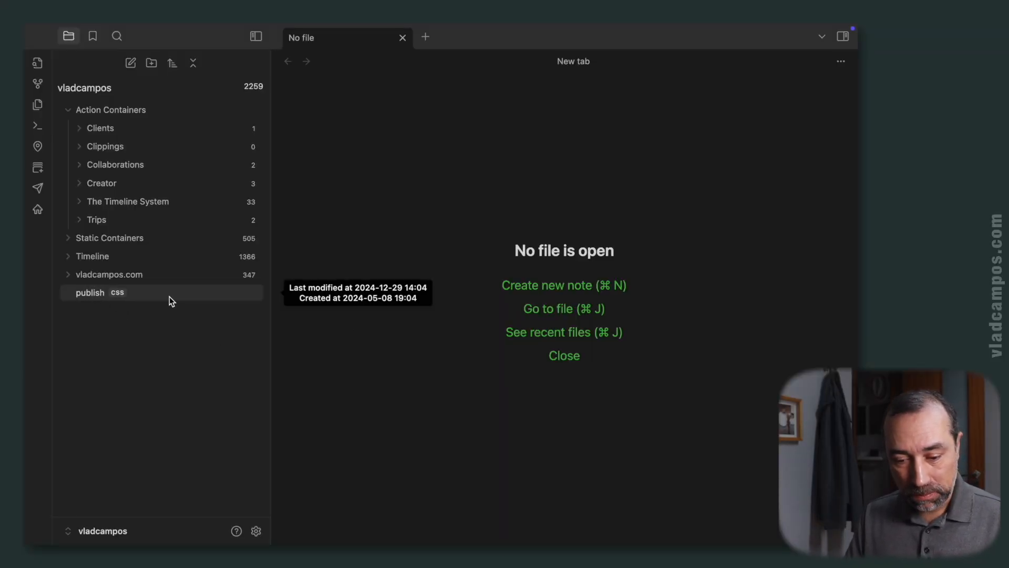
{"action": "mouse_move", "coordinate": [100, 356]}
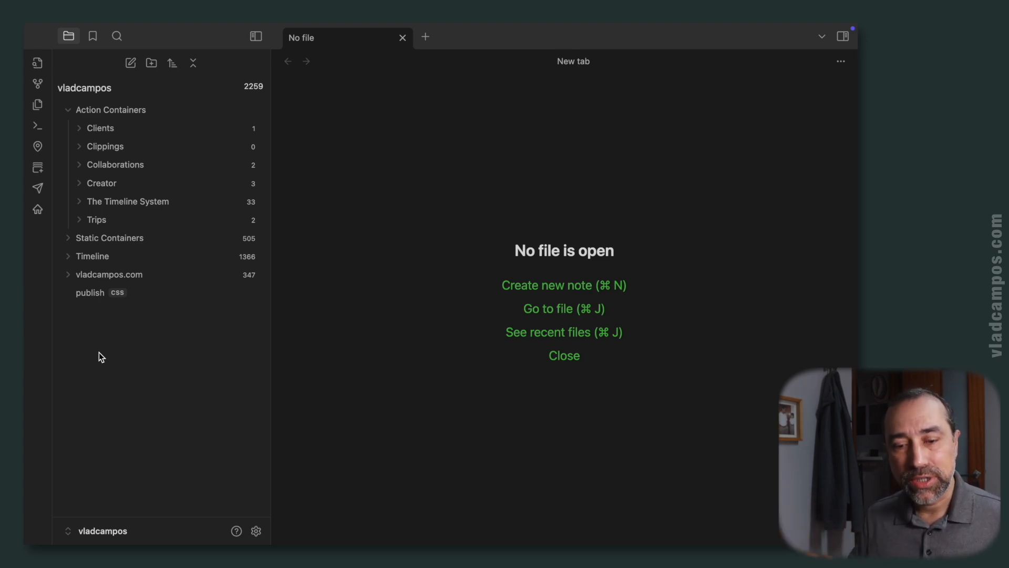
{"action": "mouse_move", "coordinate": [114, 340]}
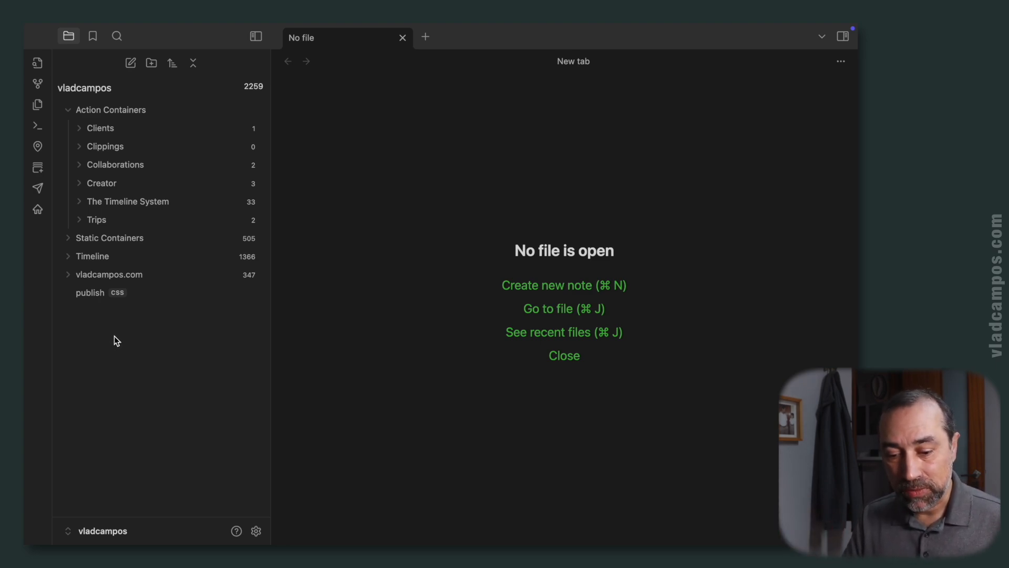
{"action": "mouse_move", "coordinate": [161, 325]}
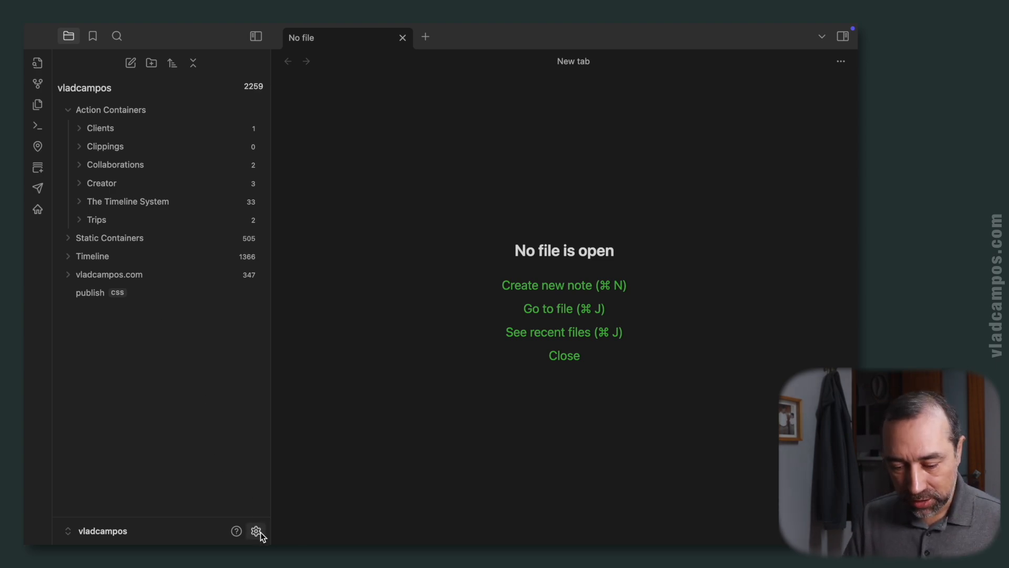
- Turn off detecting all file extensions in Files and links settings, then close settings
{"action": "left_click", "coordinate": [256, 531]}
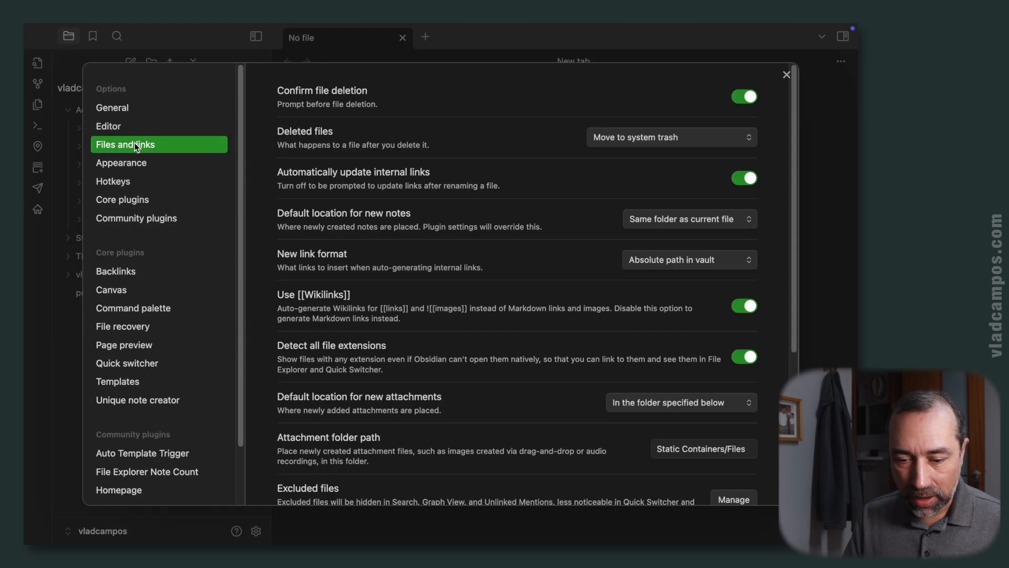
{"action": "scroll", "scroll_direction": "down", "scroll_amount": 3}
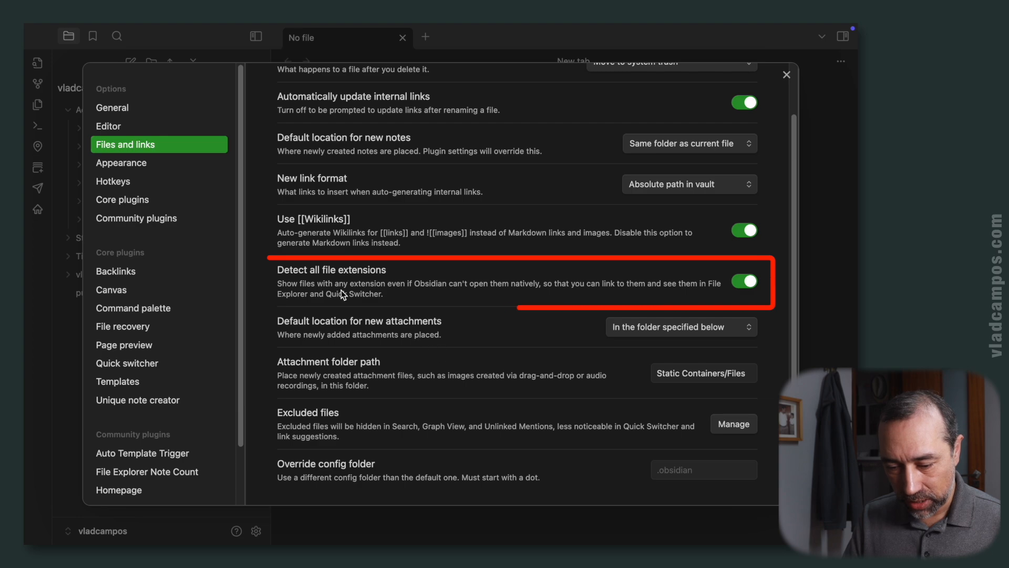
{"action": "mouse_move", "coordinate": [481, 279]}
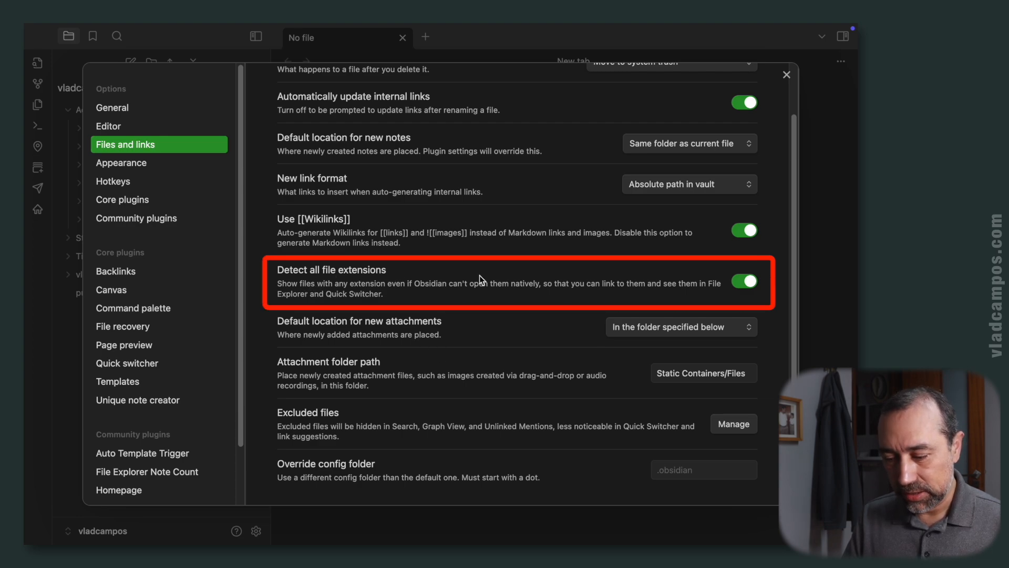
{"action": "left_click", "coordinate": [743, 281]}
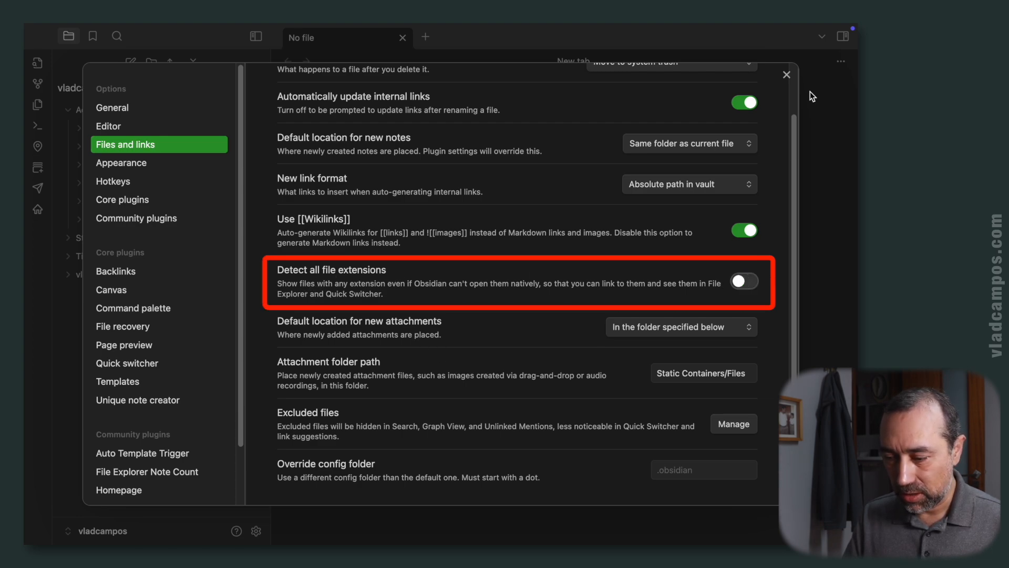
{"action": "left_click", "coordinate": [786, 75]}
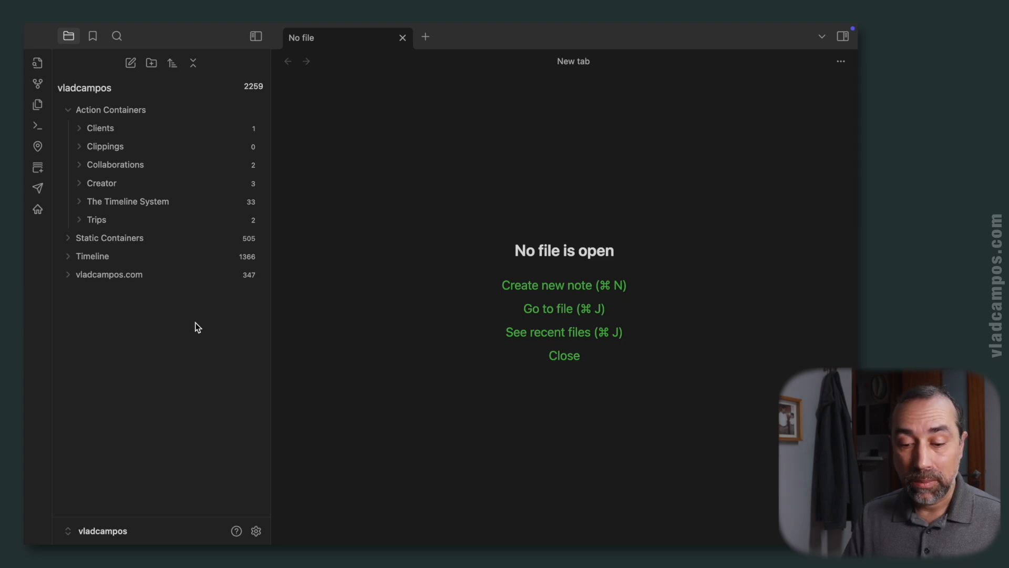
- Turn detection of all file extensions back on and return to the vault
{"action": "left_click", "coordinate": [255, 530]}
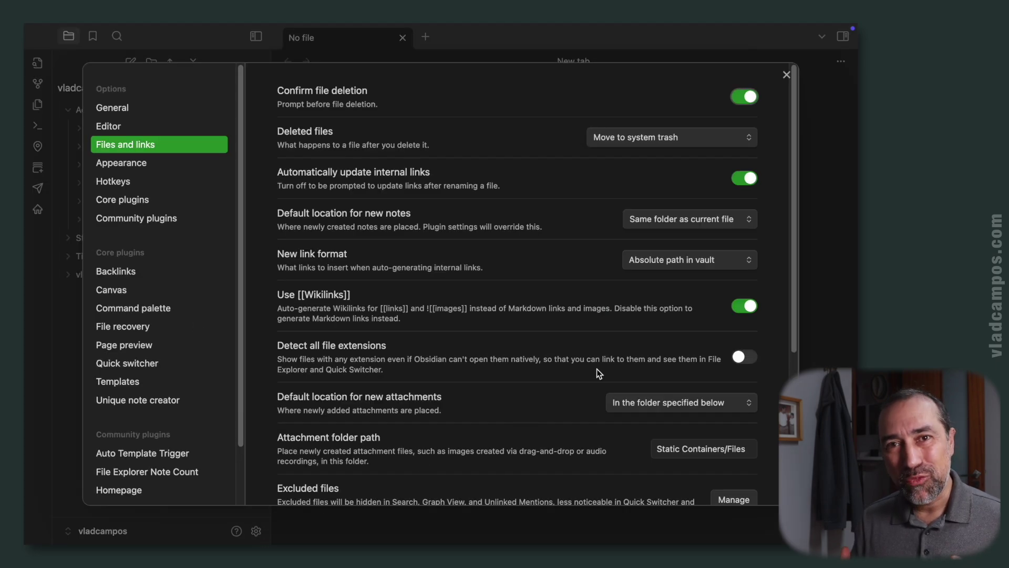
{"action": "left_click", "coordinate": [743, 356]}
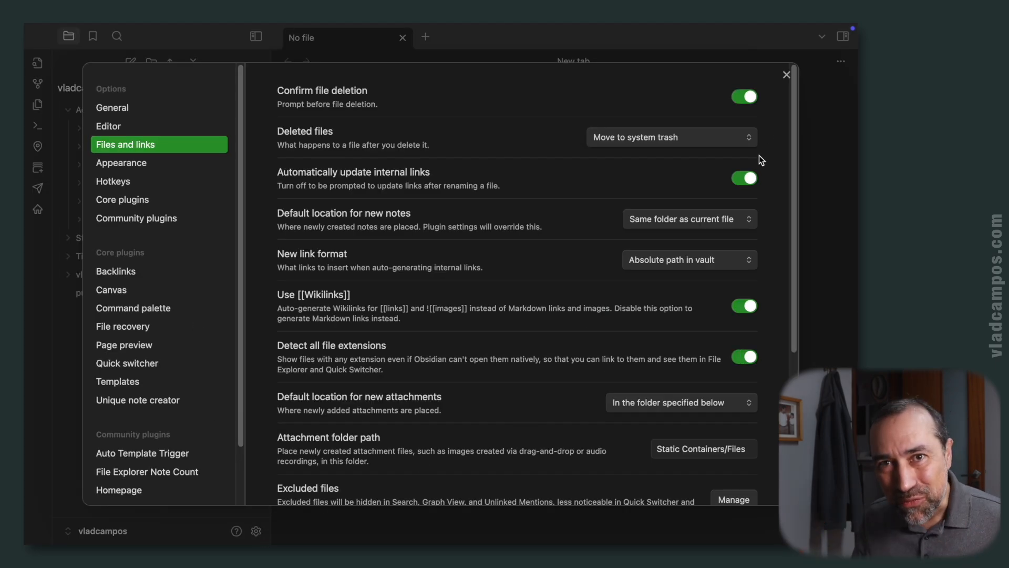
{"action": "left_click", "coordinate": [786, 75]}
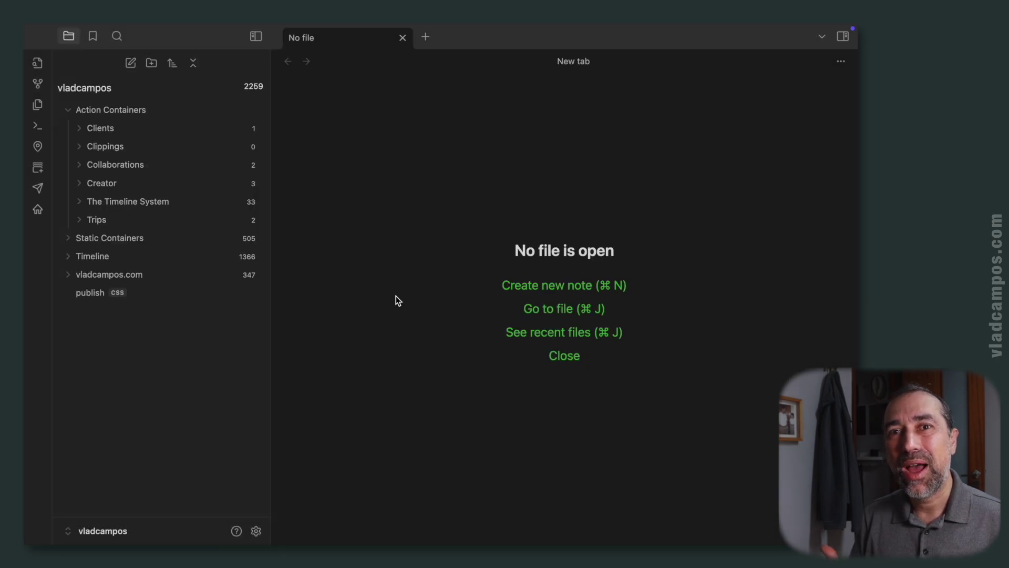
{"action": "mouse_move", "coordinate": [148, 424]}
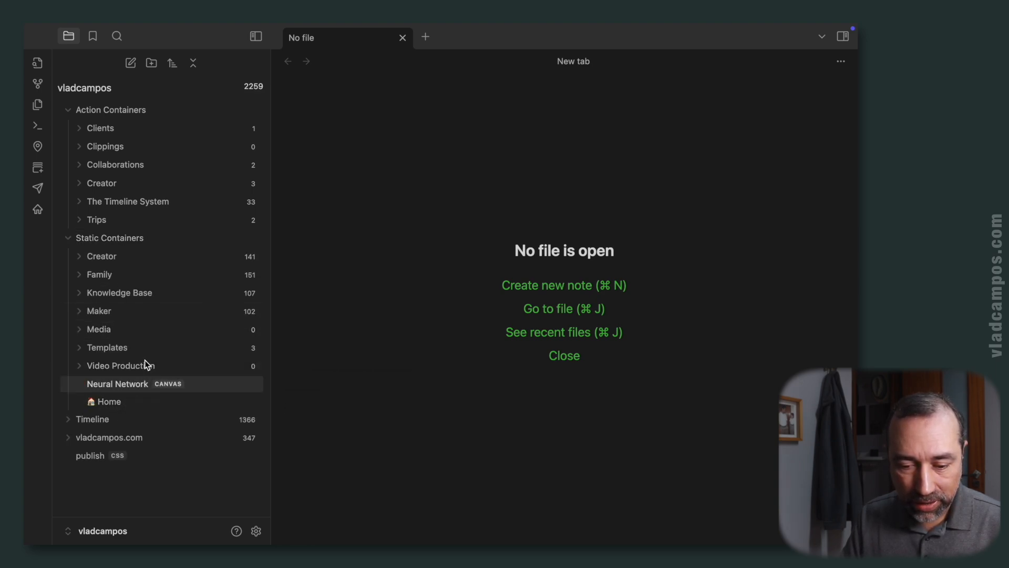
{"action": "mouse_move", "coordinate": [110, 109]}
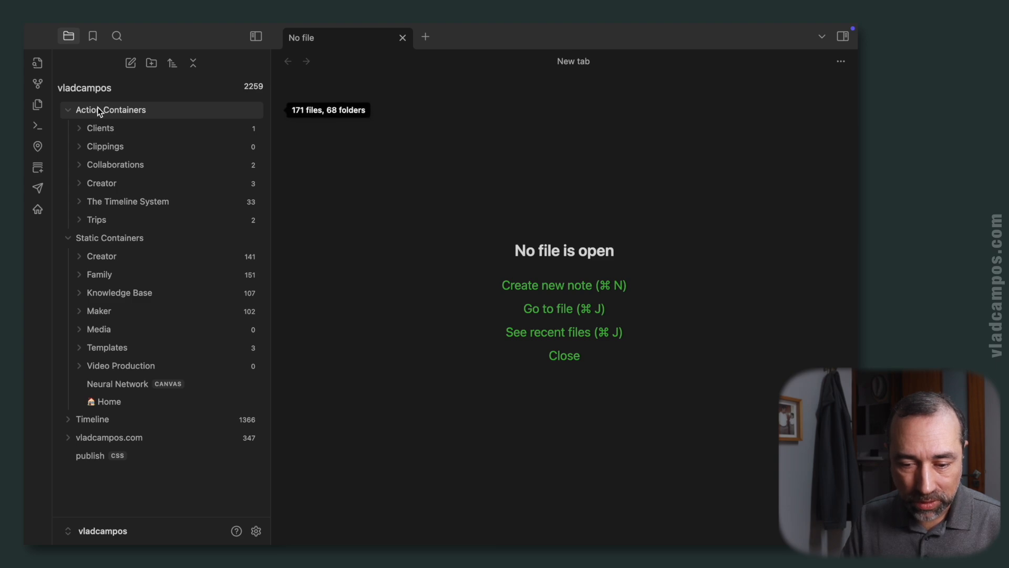
{"action": "mouse_move", "coordinate": [159, 192]}
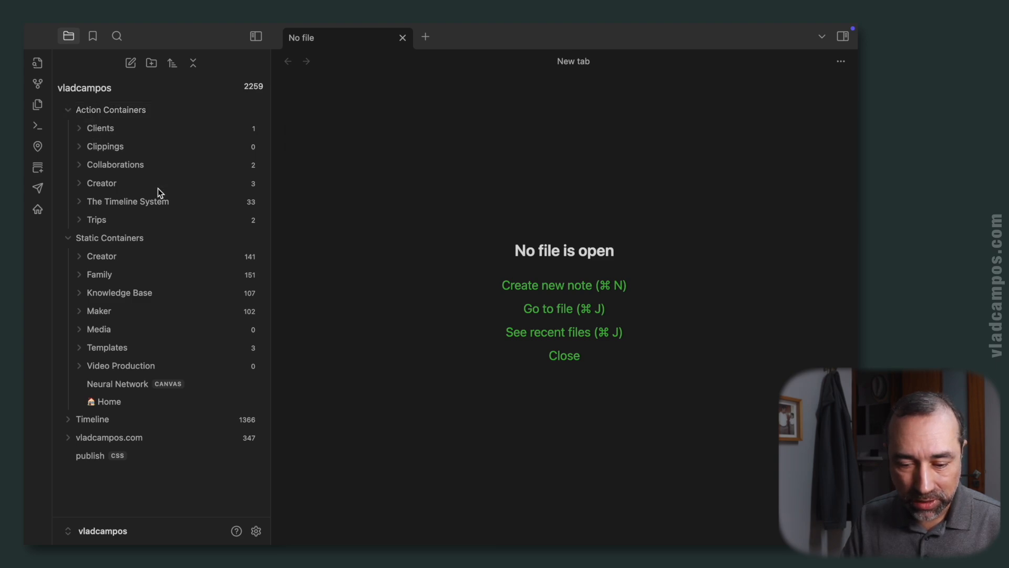
{"action": "mouse_move", "coordinate": [96, 218]}
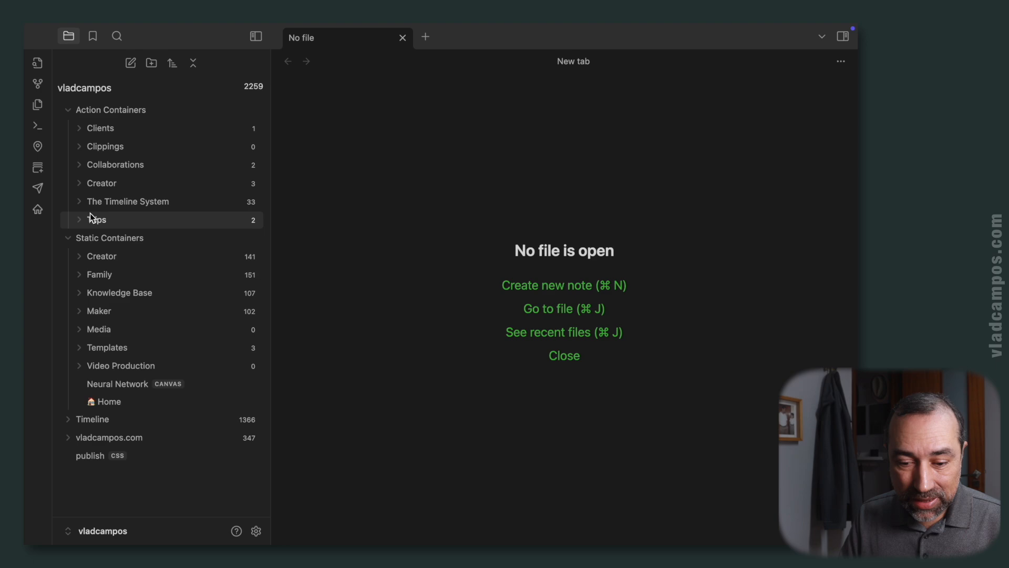
{"action": "mouse_move", "coordinate": [110, 238]}
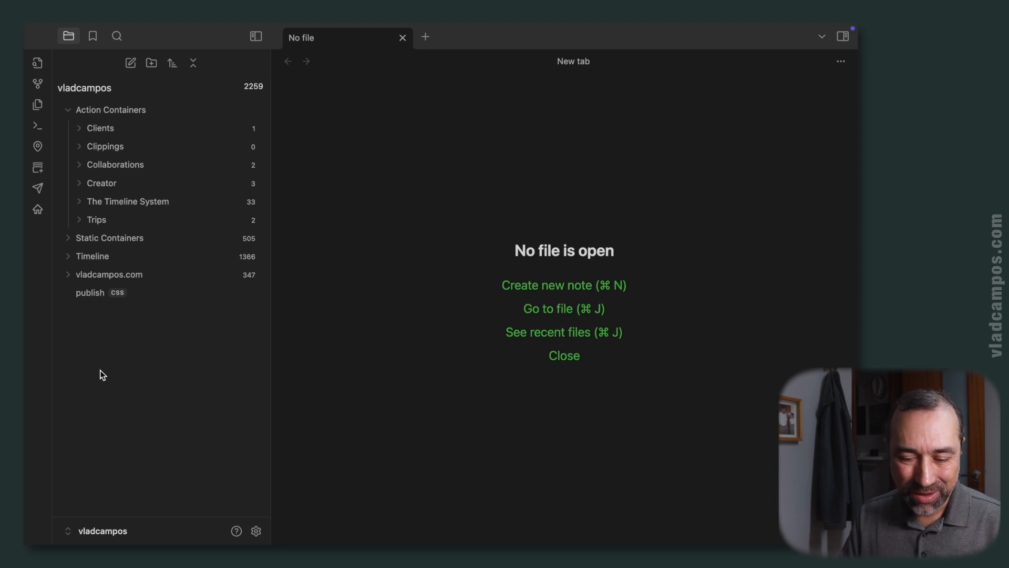
{"action": "mouse_move", "coordinate": [124, 364]}
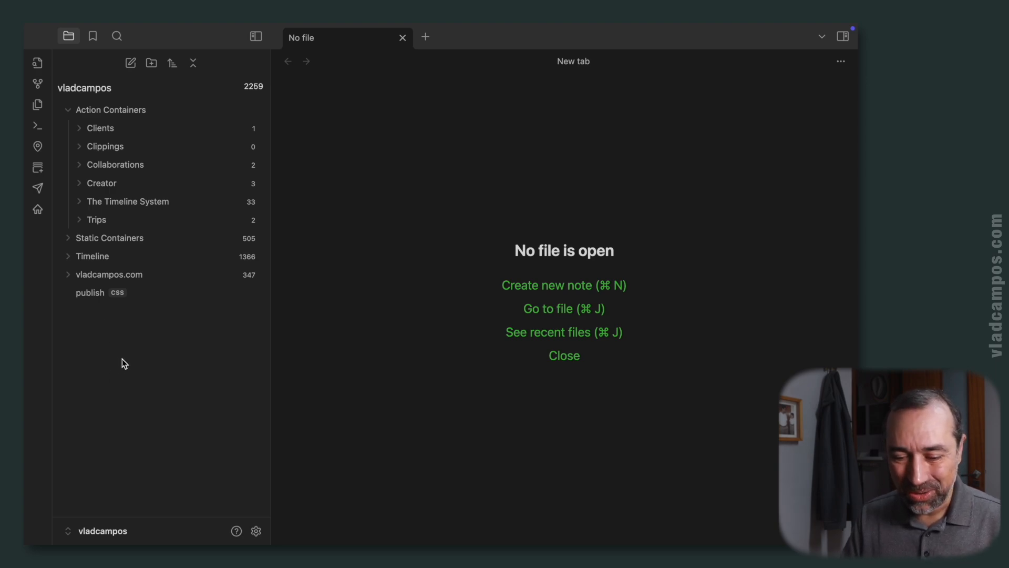
{"action": "mouse_move", "coordinate": [92, 256]}
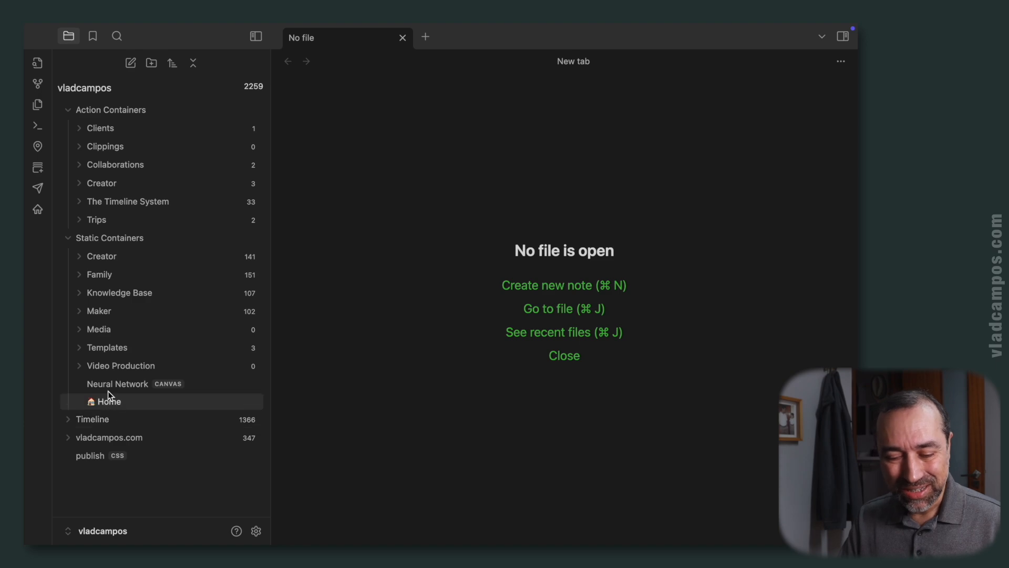
- Collapse Static Containers so its 505-item count shows beside Action Containers
{"action": "left_click", "coordinate": [67, 237]}
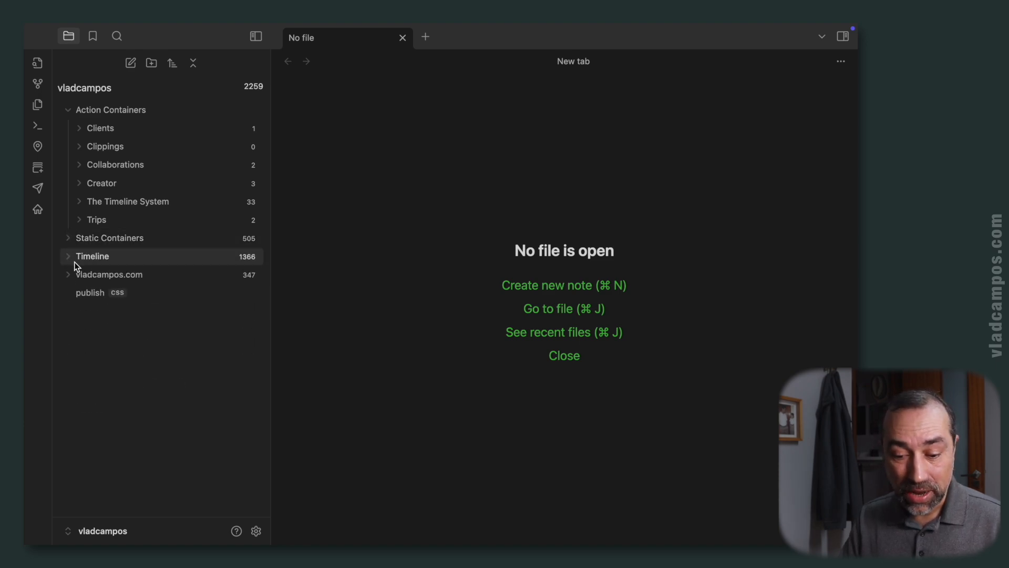
{"action": "mouse_move", "coordinate": [141, 384]}
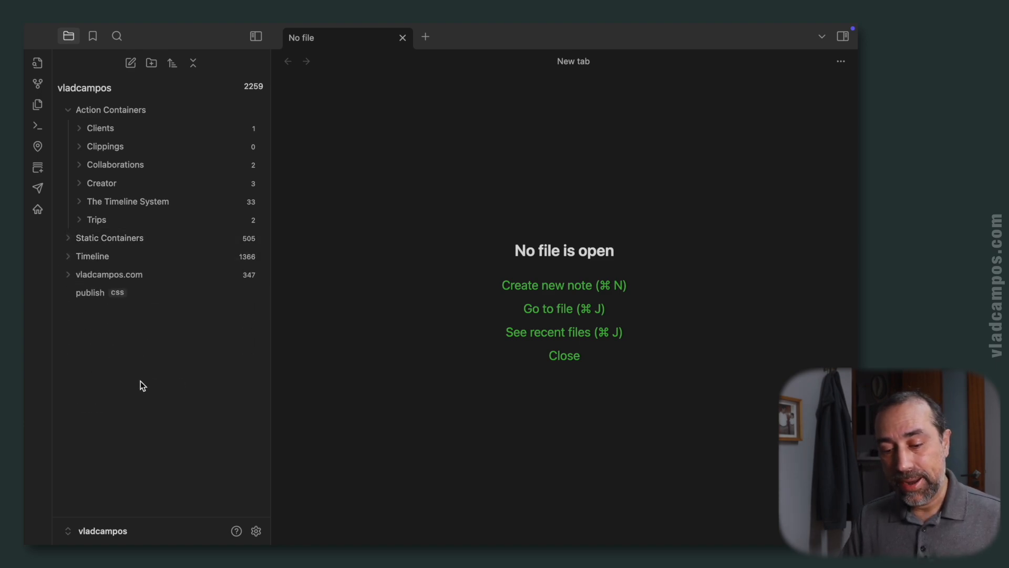
{"action": "mouse_move", "coordinate": [158, 372]}
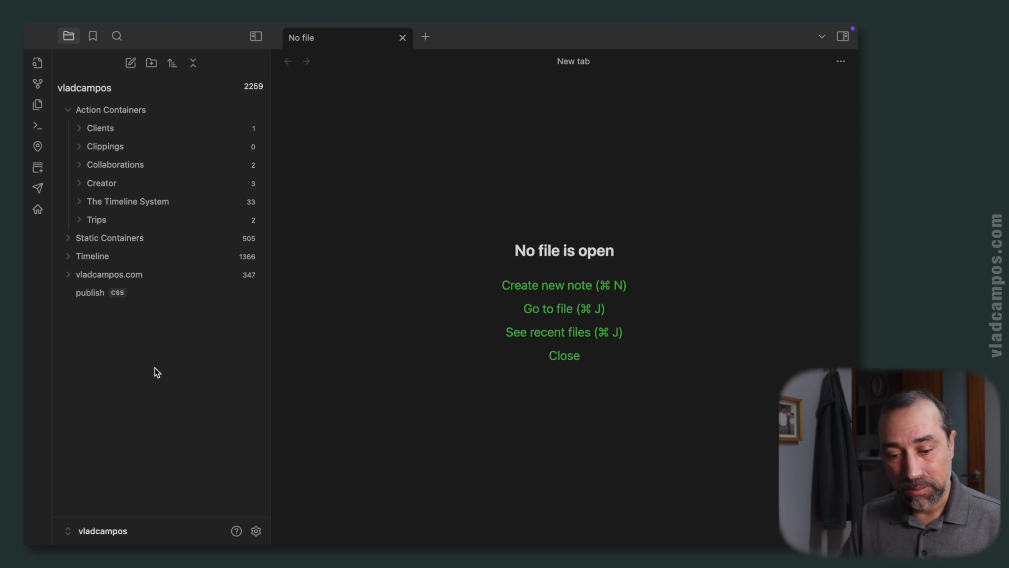
{"action": "mouse_move", "coordinate": [93, 321]}
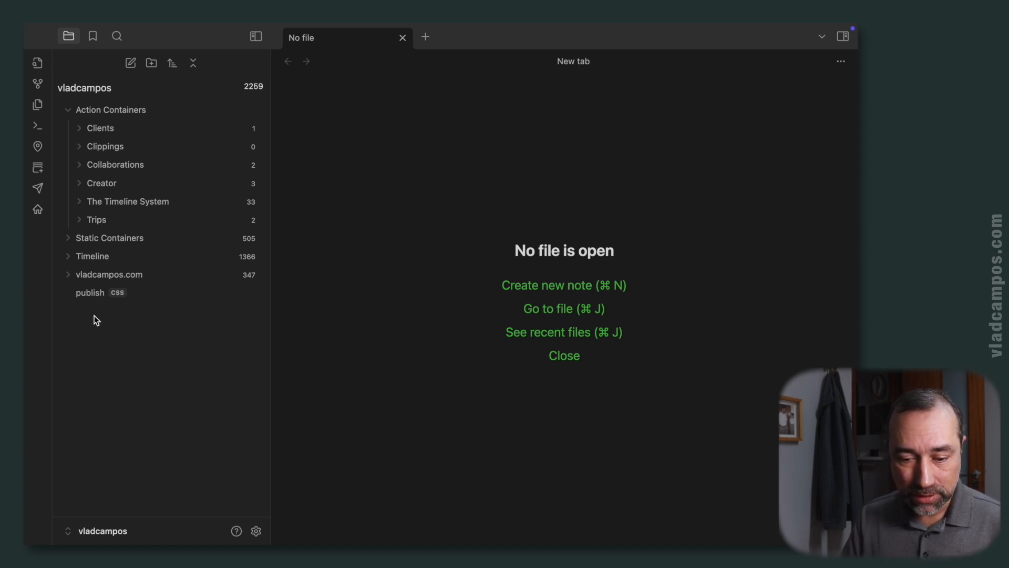
- Remove Timeline from the excluded folders in the Publish site options
{"action": "left_click", "coordinate": [36, 187]}
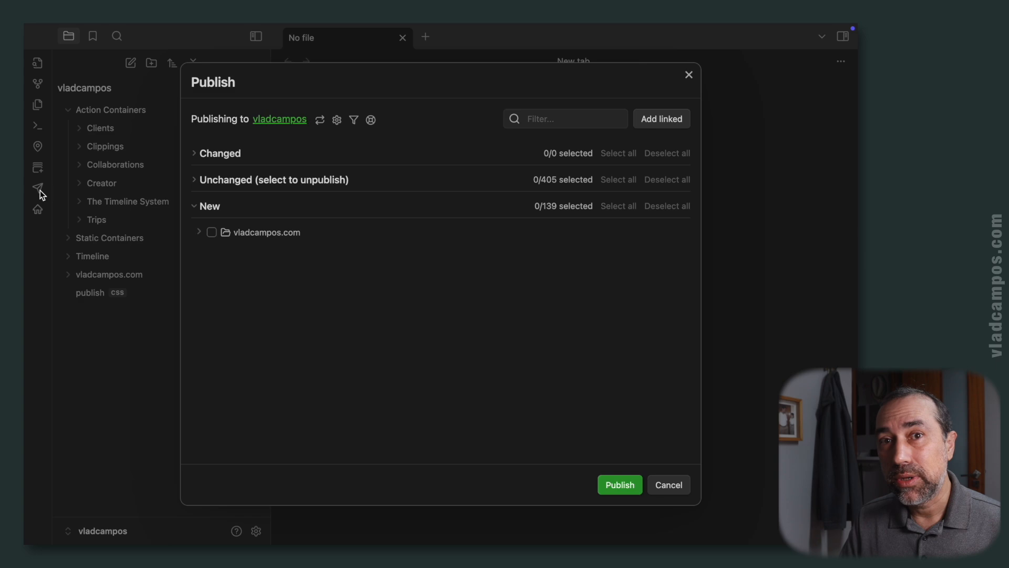
{"action": "mouse_move", "coordinate": [103, 218]}
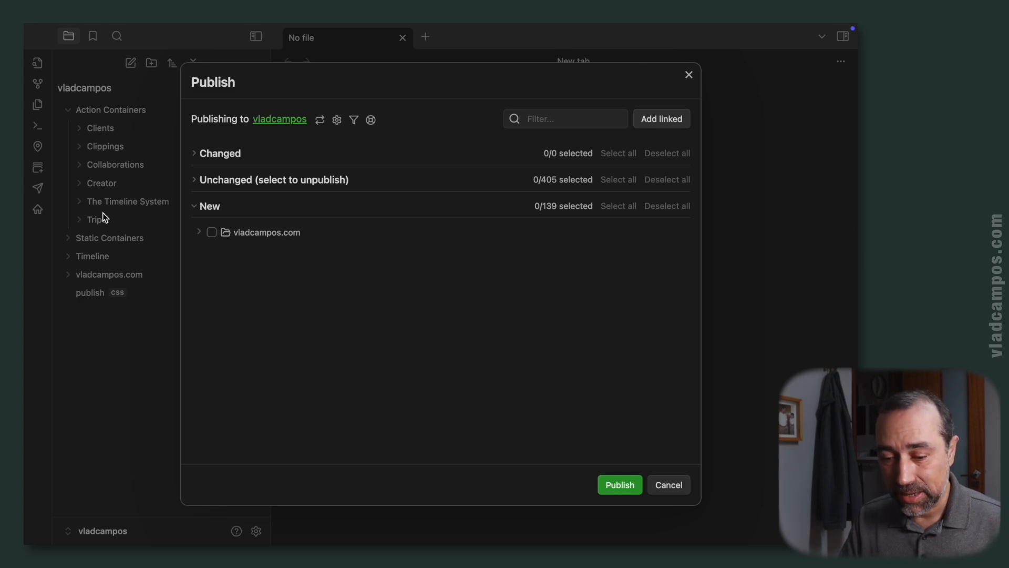
{"action": "left_click", "coordinate": [336, 120]}
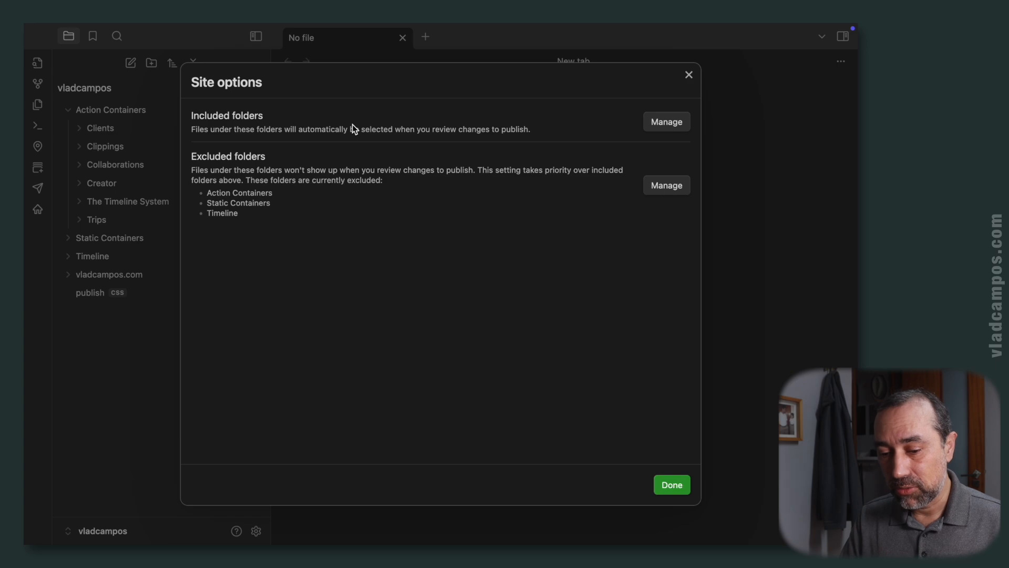
{"action": "mouse_move", "coordinate": [508, 170]}
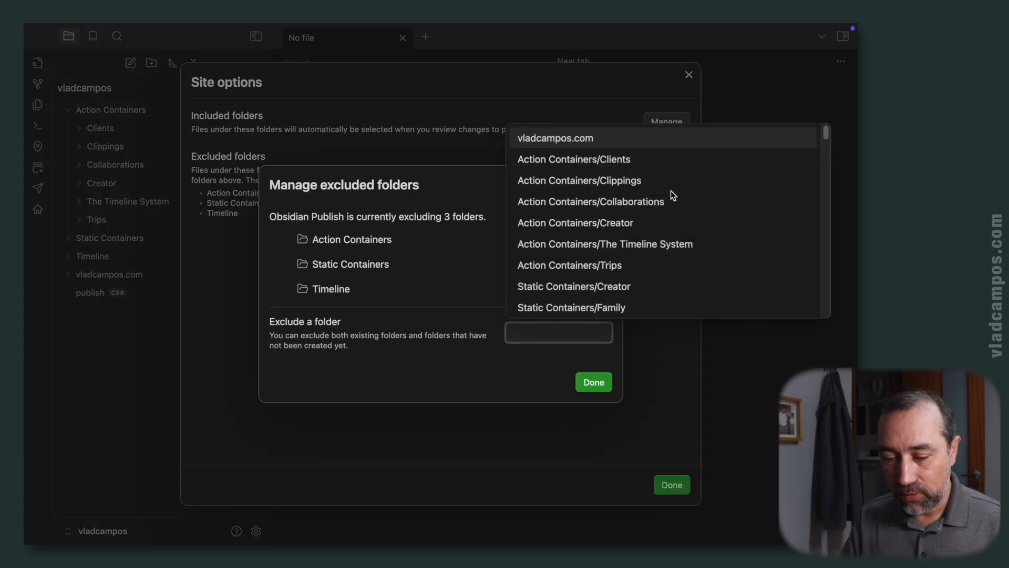
{"action": "left_click", "coordinate": [628, 236]}
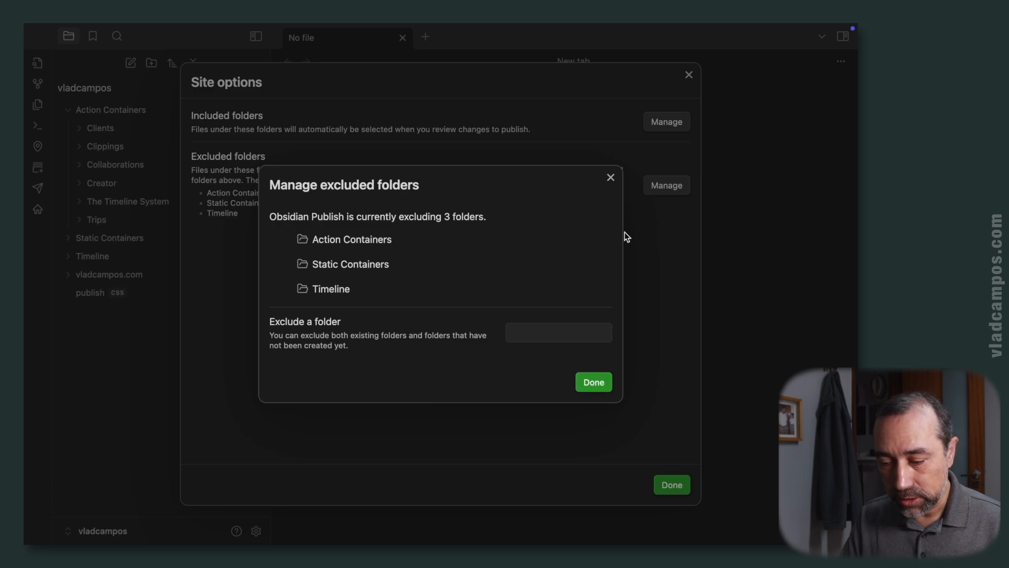
{"action": "left_click", "coordinate": [593, 381]}
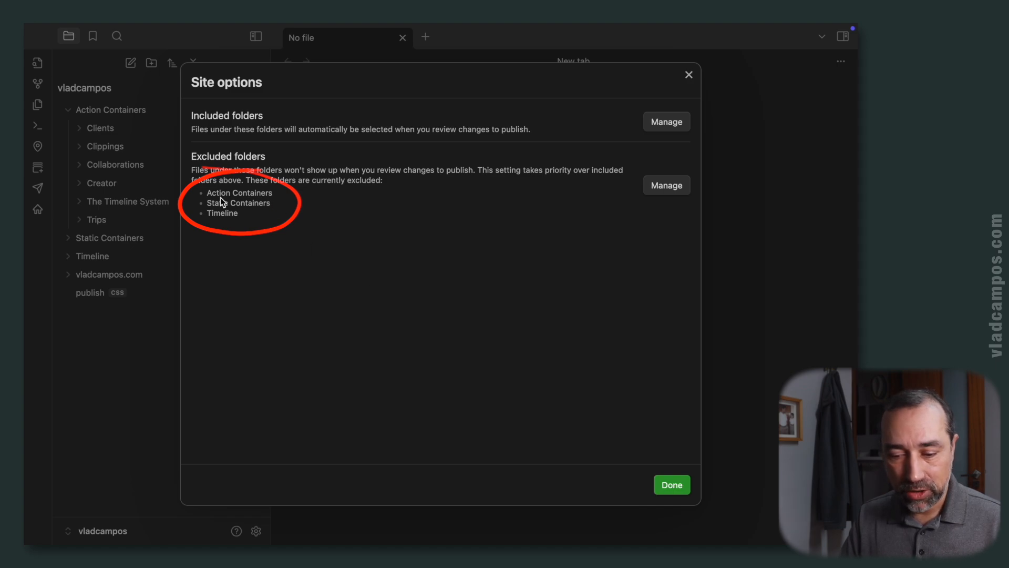
{"action": "mouse_move", "coordinate": [238, 223]}
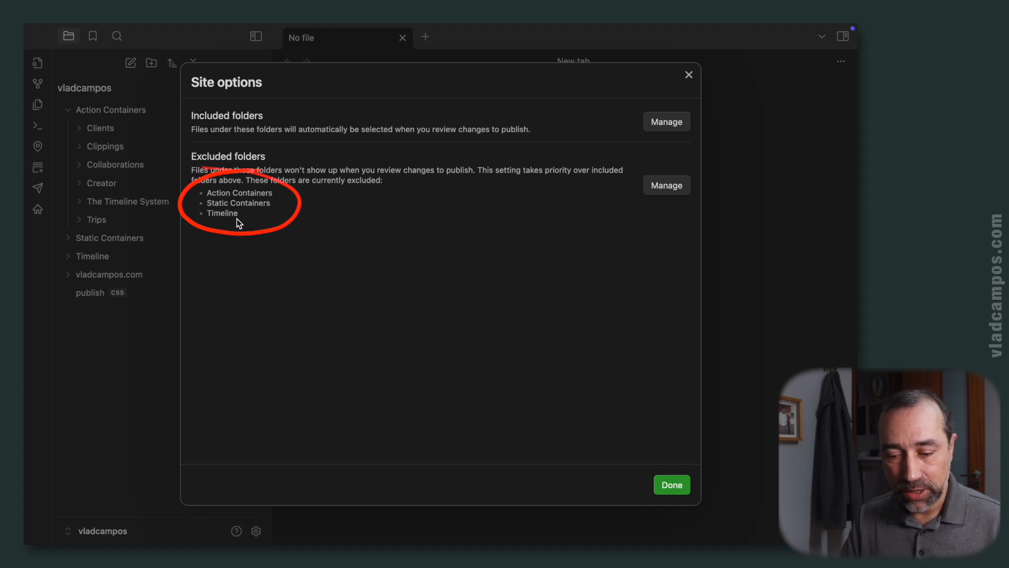
{"action": "mouse_move", "coordinate": [84, 244]}
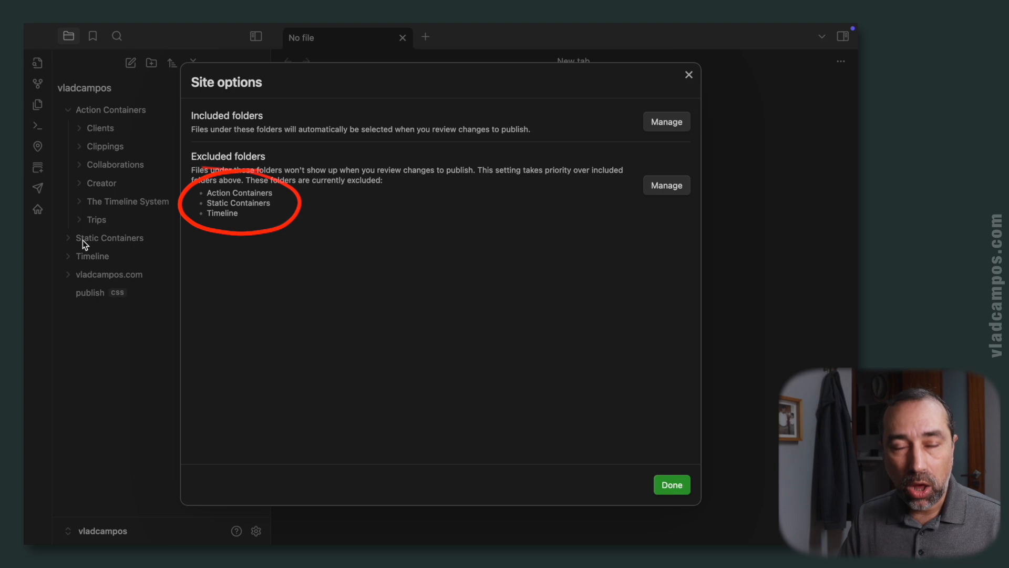
{"action": "mouse_move", "coordinate": [103, 149]}
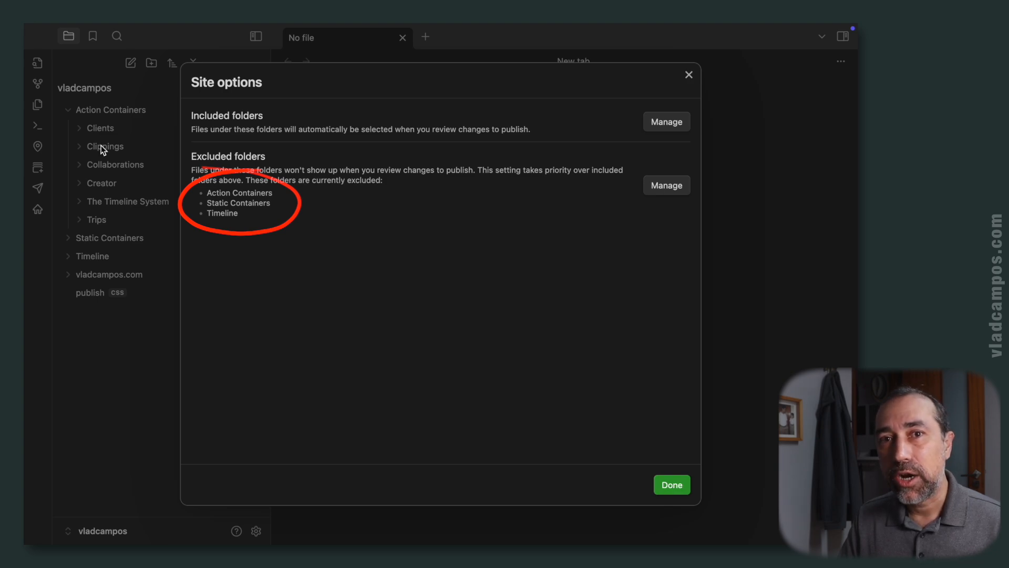
{"action": "mouse_move", "coordinate": [288, 296]}
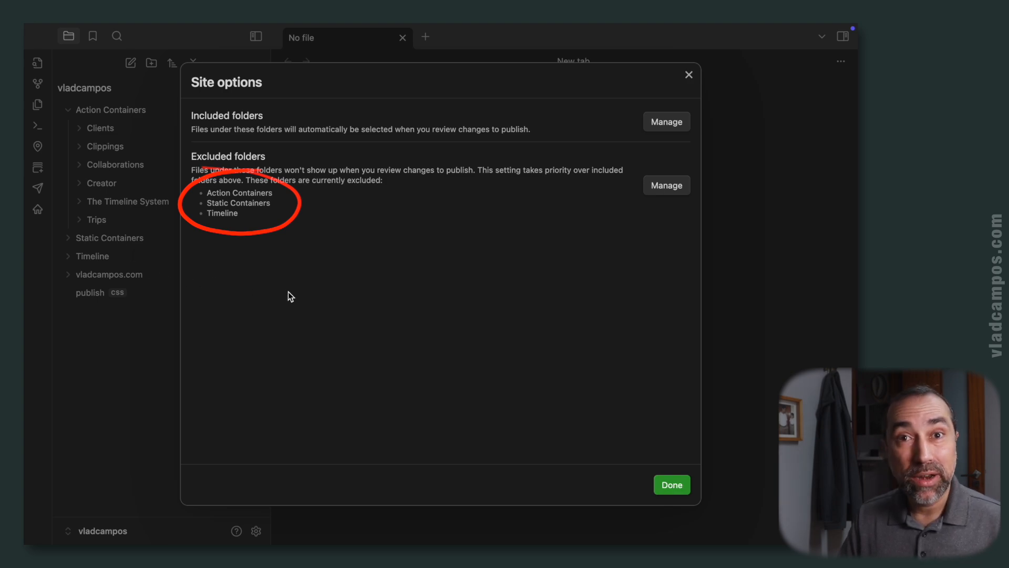
{"action": "mouse_move", "coordinate": [680, 82]}
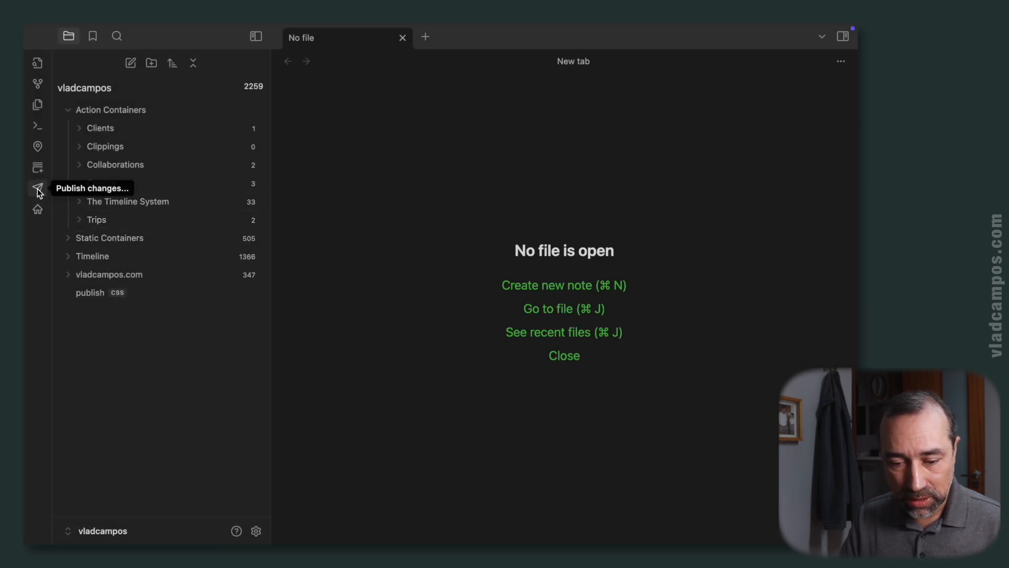
- Verify Timeline is no longer excluded and return to the New files publish list
{"action": "left_click", "coordinate": [36, 187]}
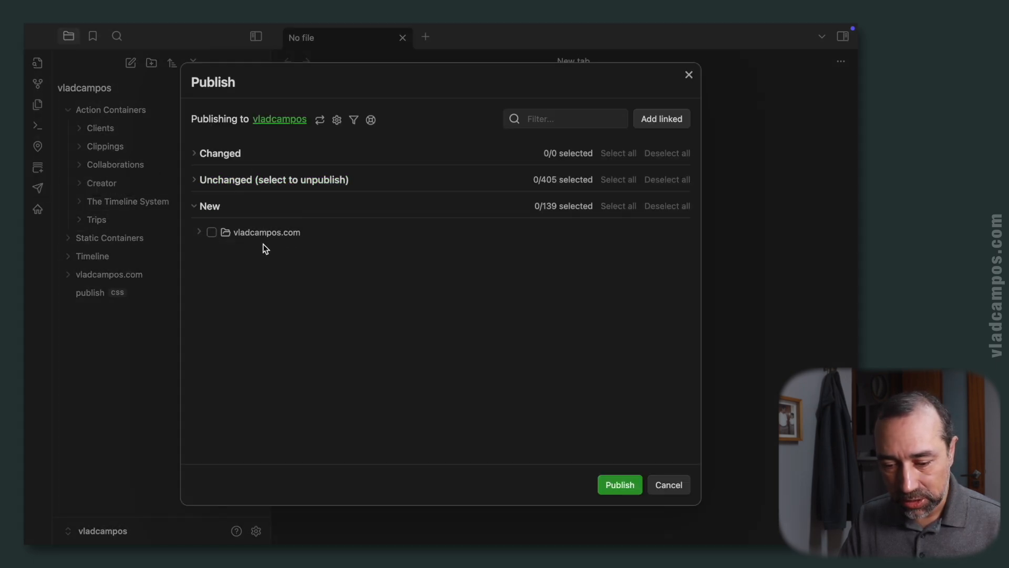
{"action": "mouse_move", "coordinate": [298, 241]}
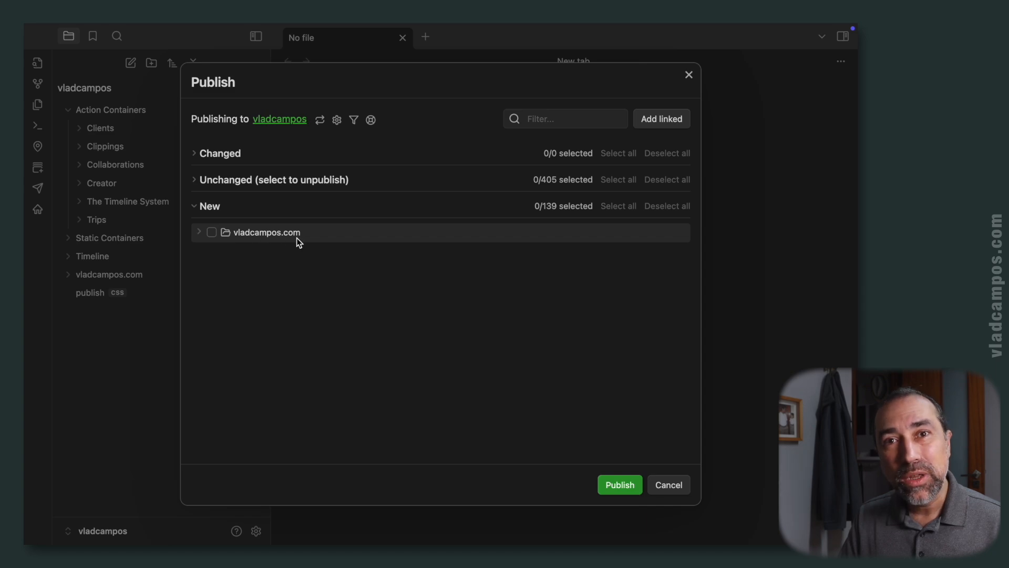
{"action": "mouse_move", "coordinate": [304, 239]}
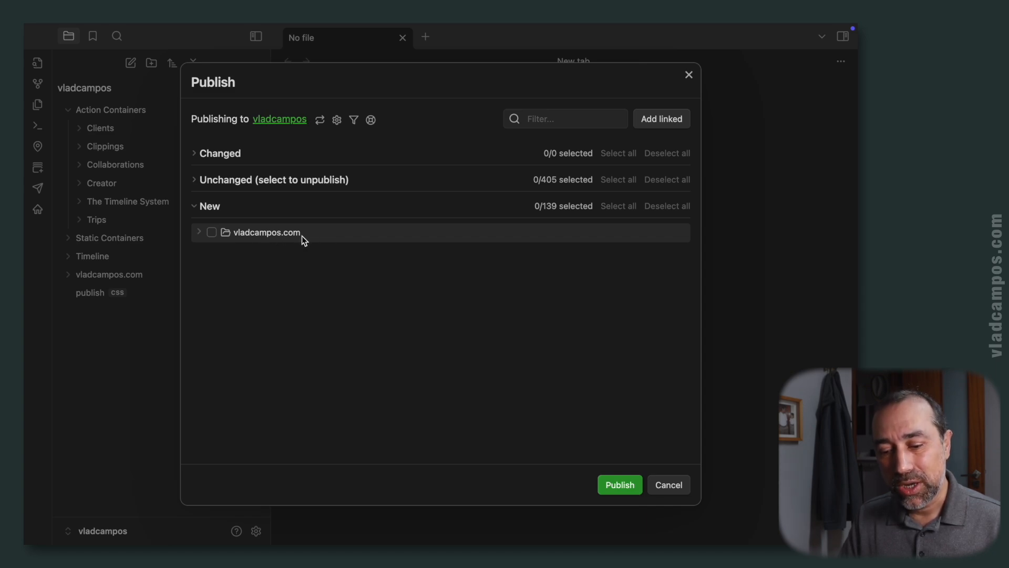
{"action": "left_click", "coordinate": [336, 120]}
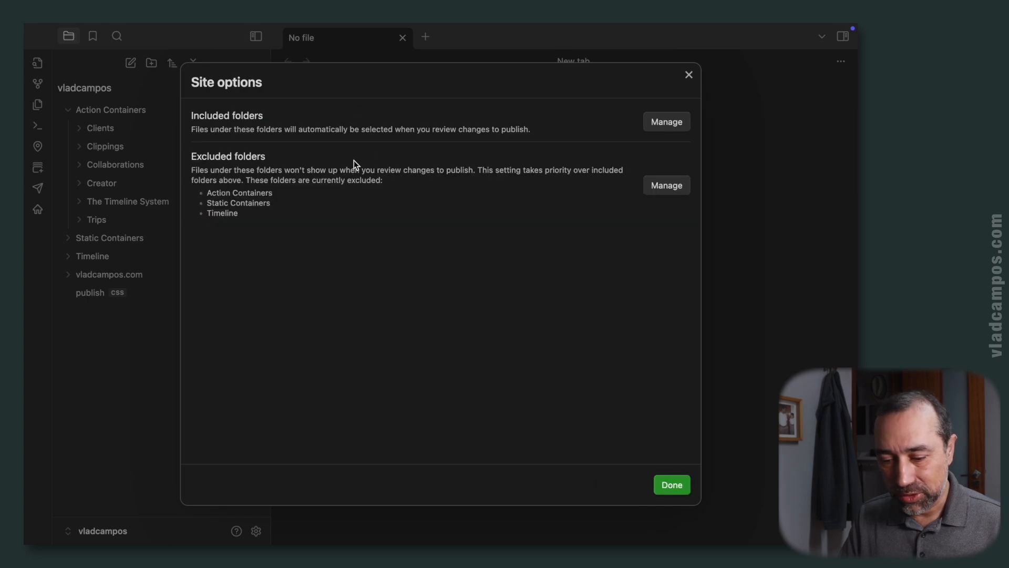
{"action": "left_click", "coordinate": [666, 185]}
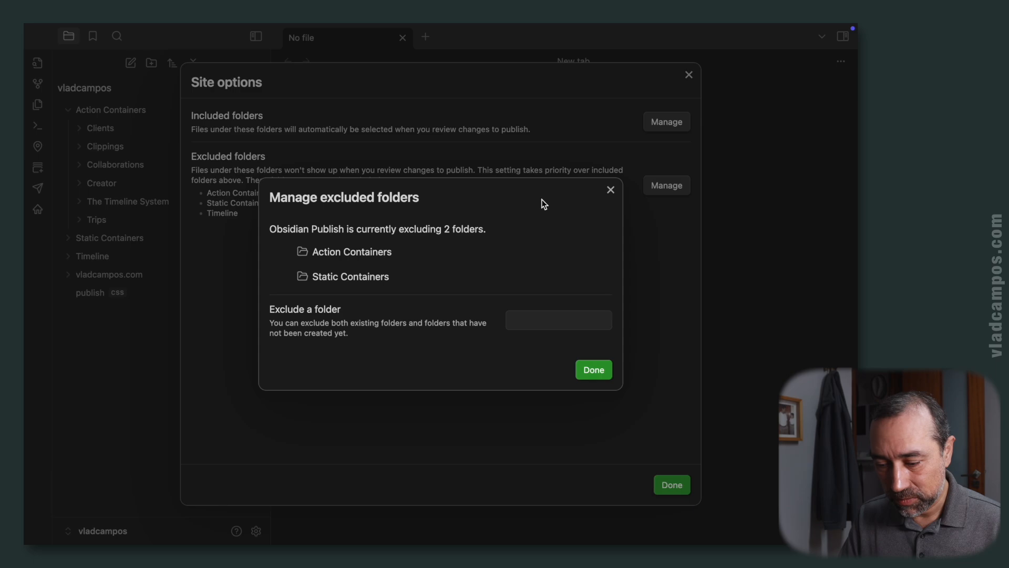
{"action": "left_click", "coordinate": [593, 370]}
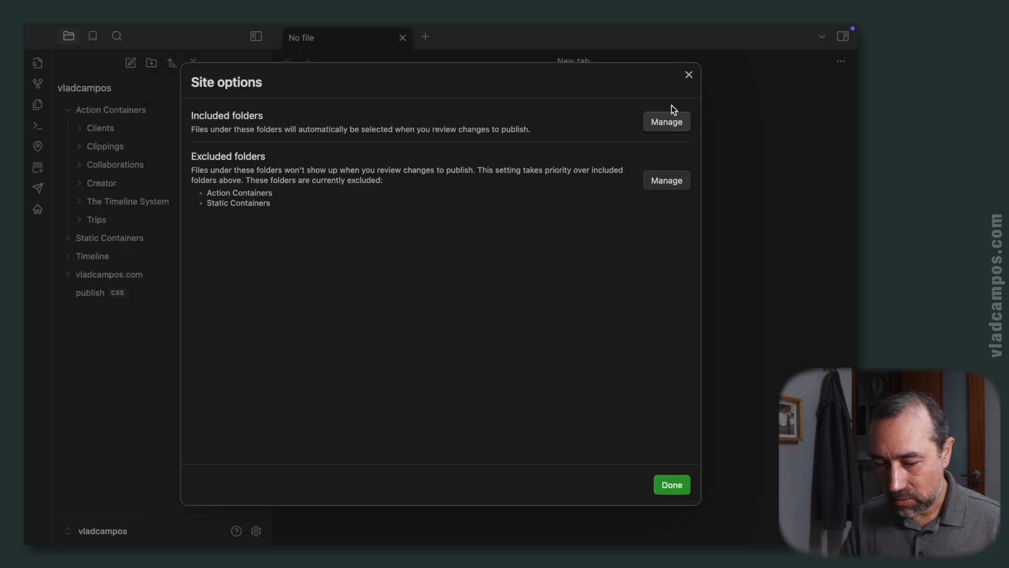
{"action": "left_click", "coordinate": [671, 484]}
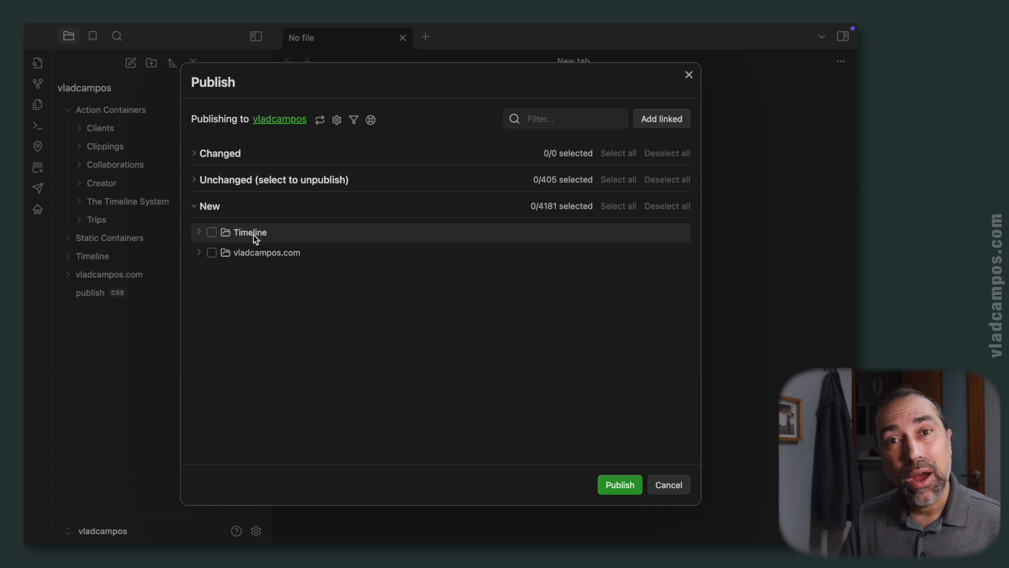
{"action": "mouse_move", "coordinate": [280, 273]}
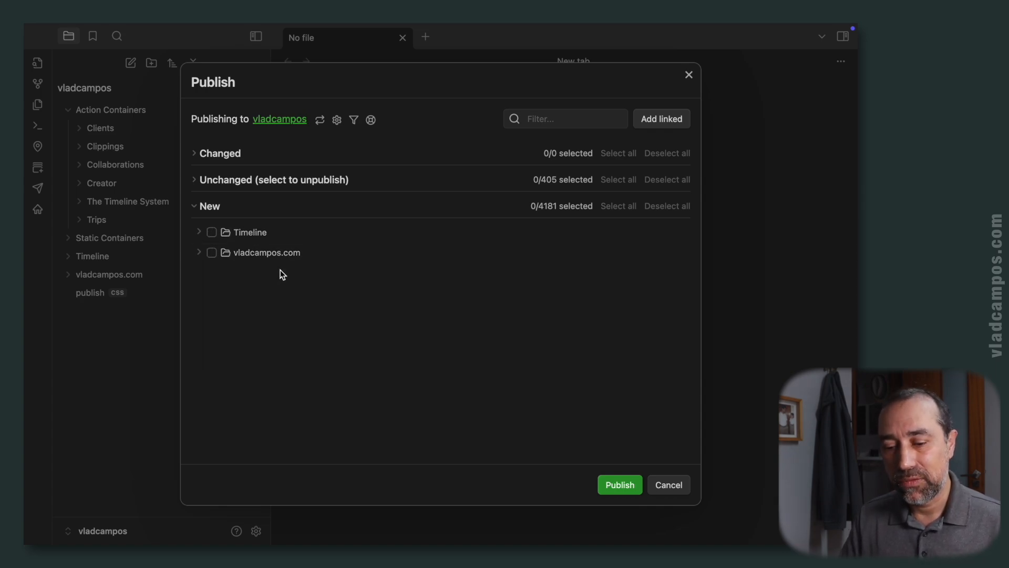
- Re-add Timeline as the third excluded Publish folder and return to the changes list
{"action": "left_click", "coordinate": [337, 120]}
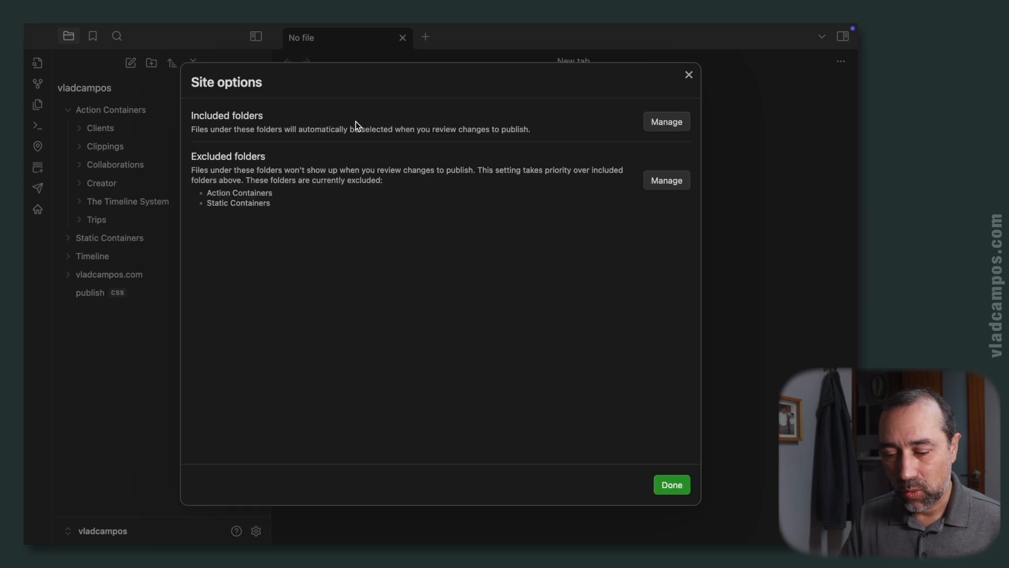
{"action": "left_click", "coordinate": [666, 180]}
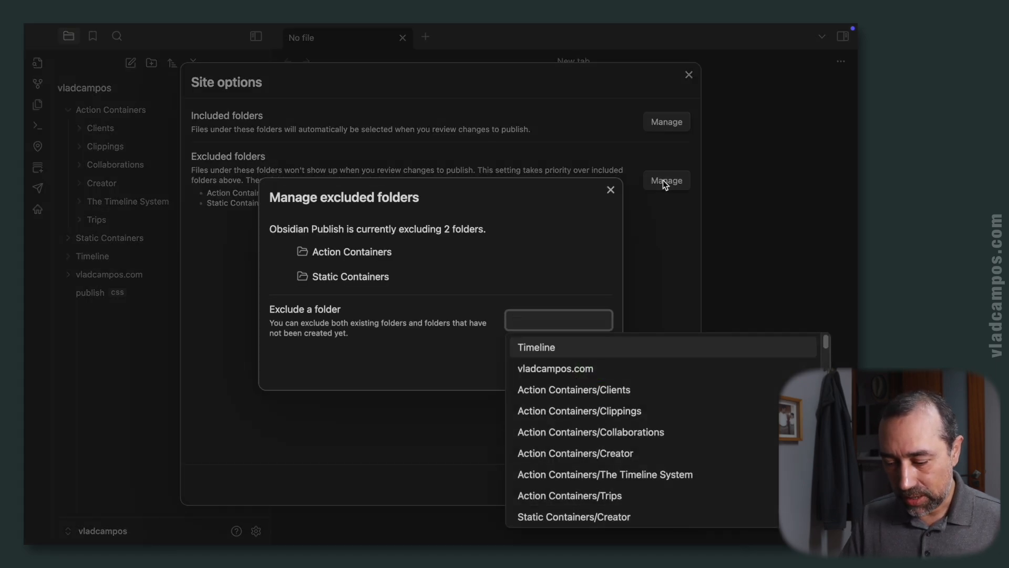
{"action": "type", "text": "time"}
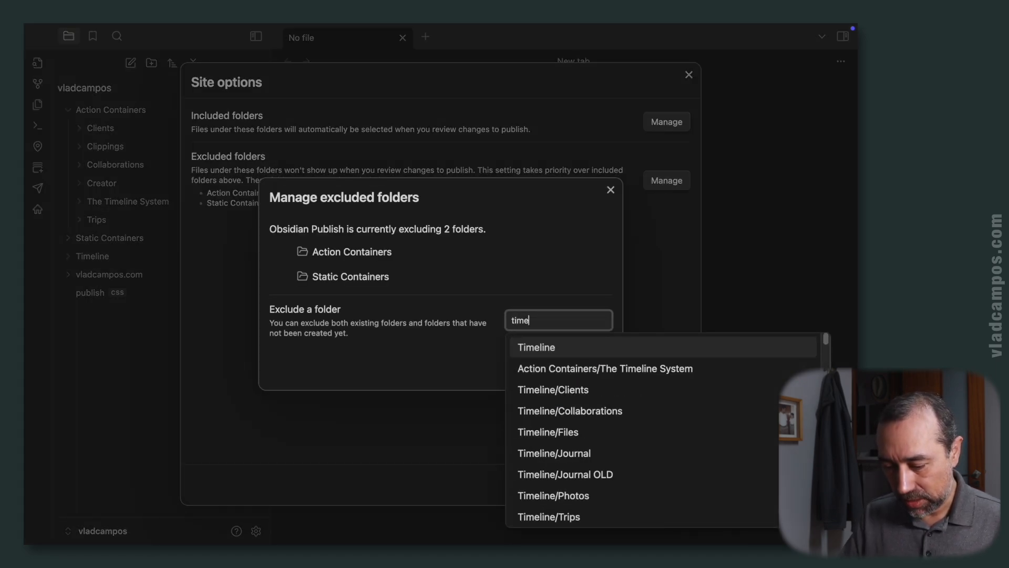
{"action": "left_click", "coordinate": [535, 346]}
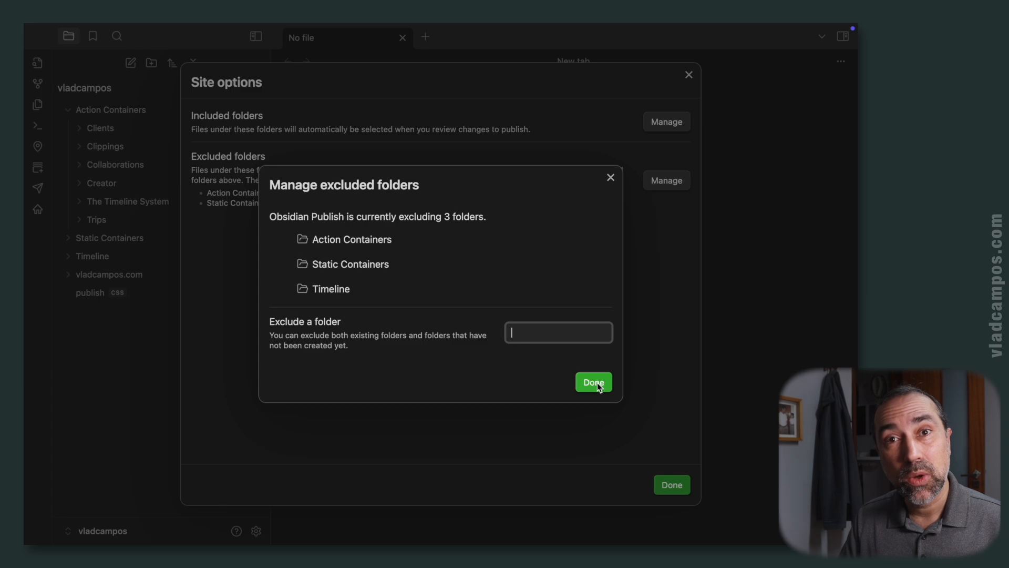
{"action": "left_click", "coordinate": [593, 382]}
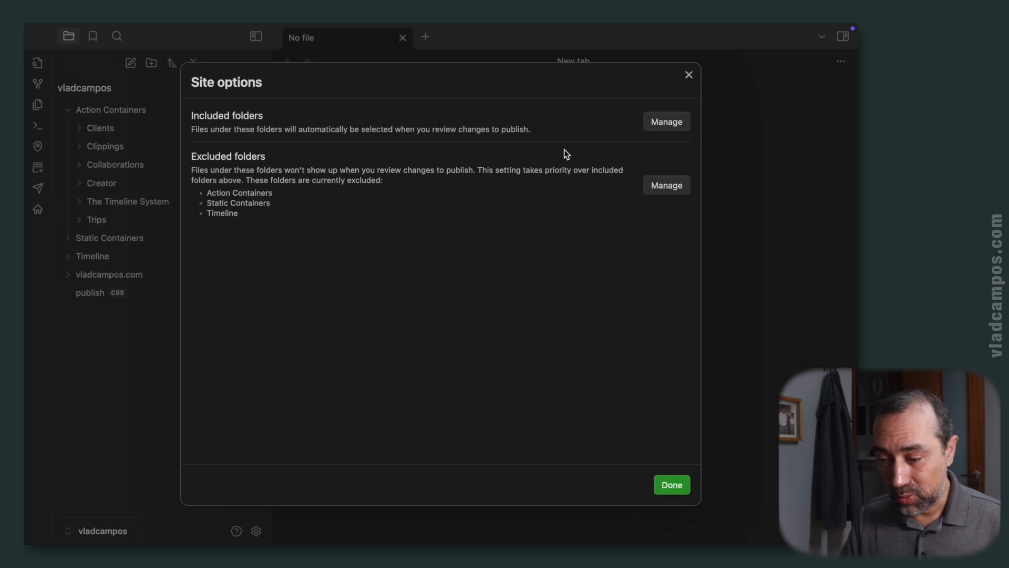
{"action": "left_click", "coordinate": [672, 484]}
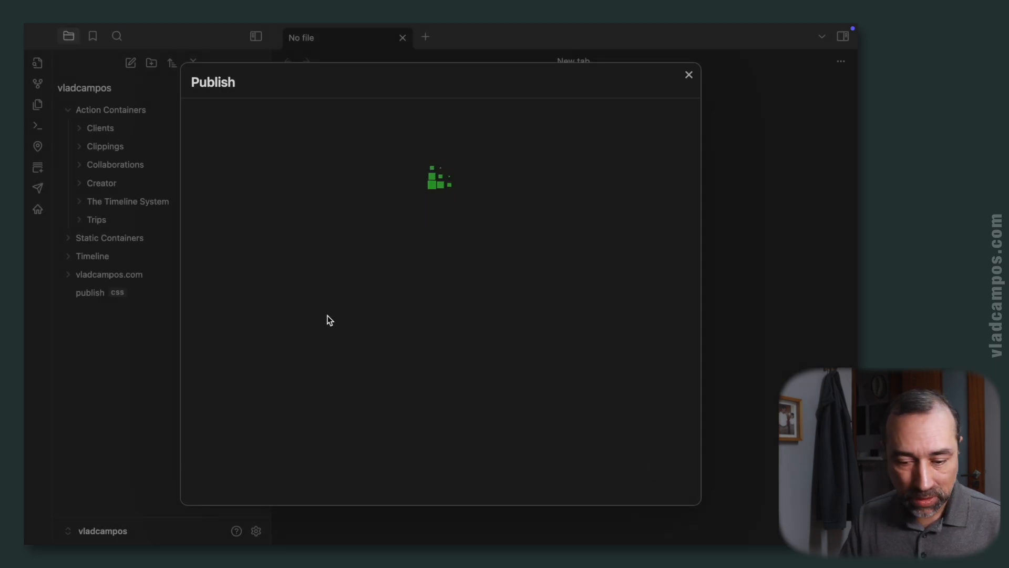
{"action": "left_click", "coordinate": [688, 75]}
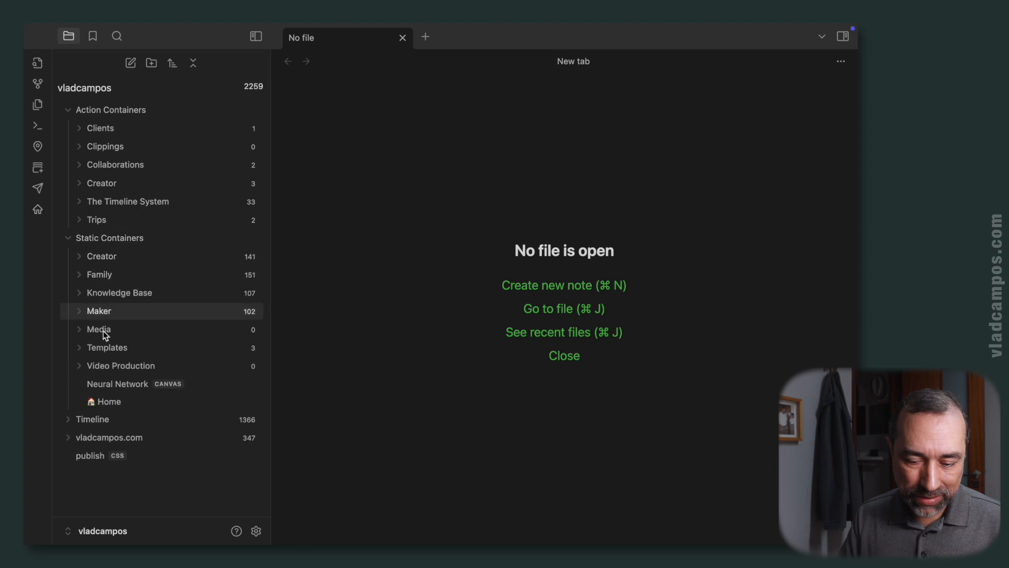
{"action": "mouse_move", "coordinate": [99, 481]}
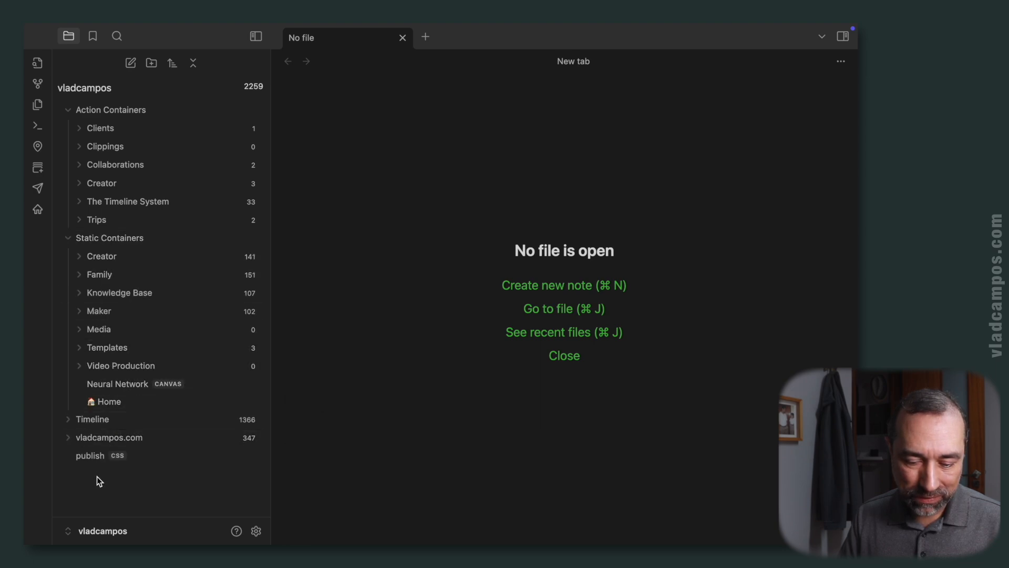
{"action": "mouse_move", "coordinate": [126, 449]}
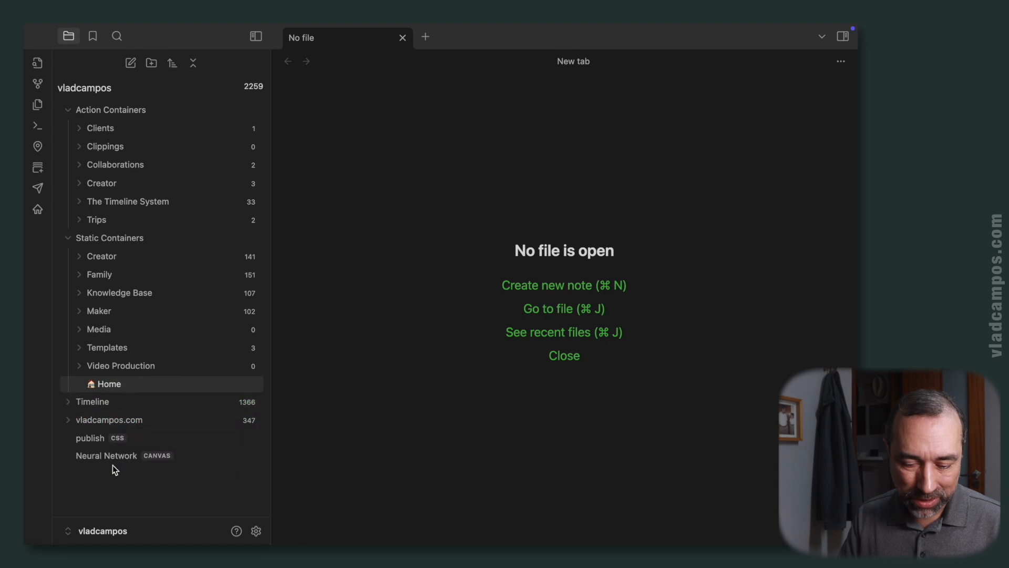
{"action": "left_click", "coordinate": [37, 188]}
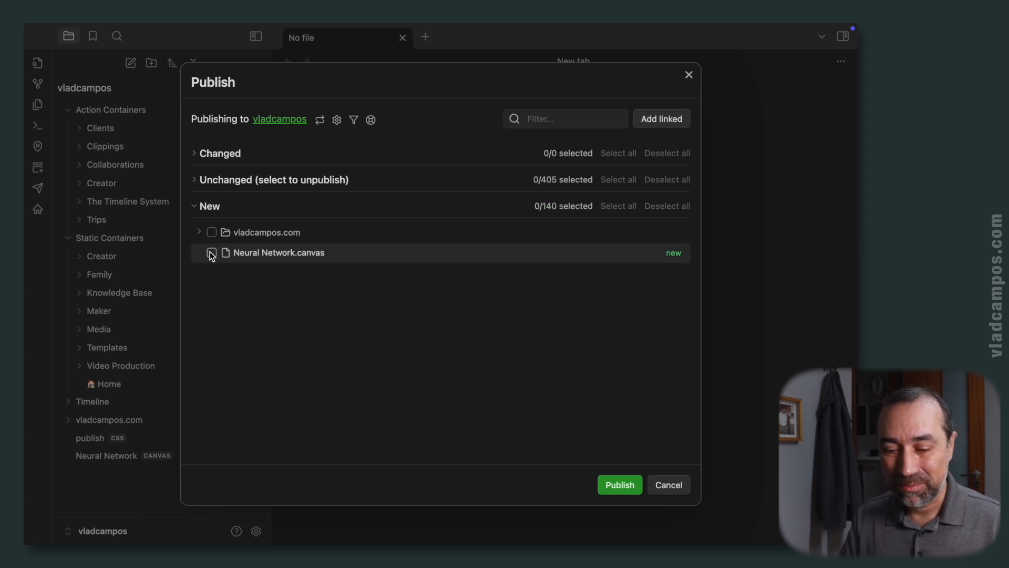
{"action": "left_click", "coordinate": [668, 484]}
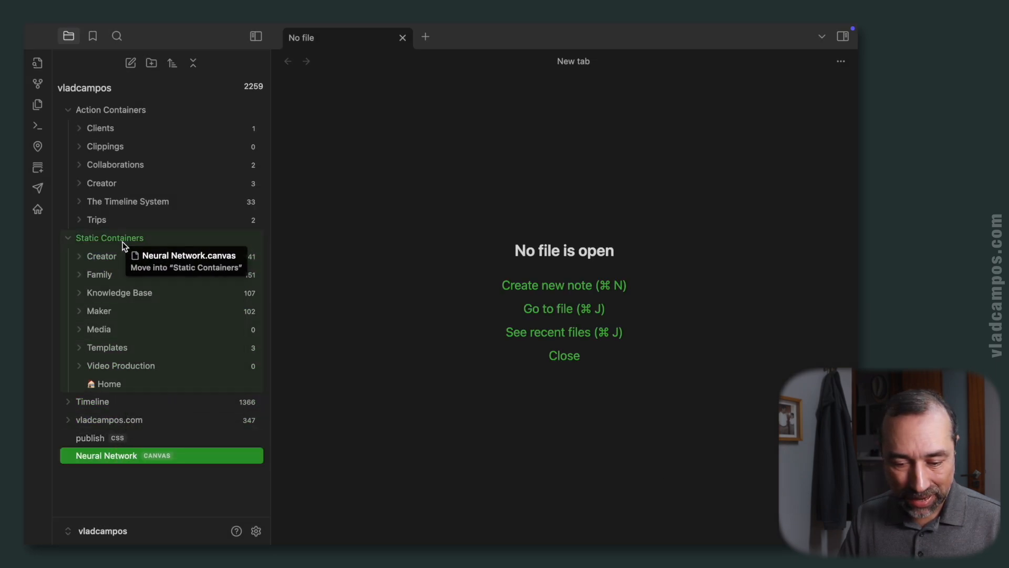
{"action": "left_click", "coordinate": [37, 188]}
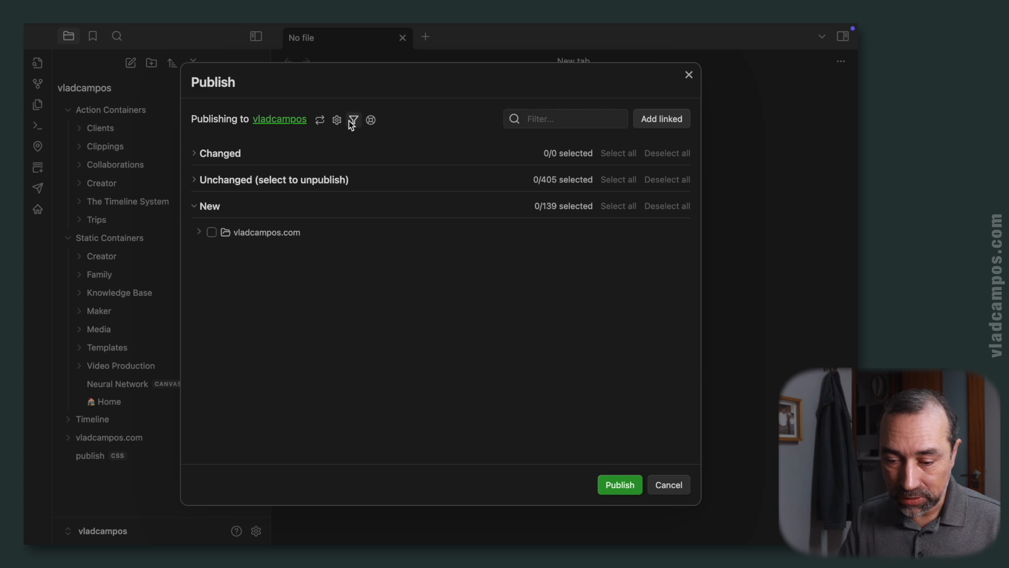
{"action": "left_click", "coordinate": [336, 119]}
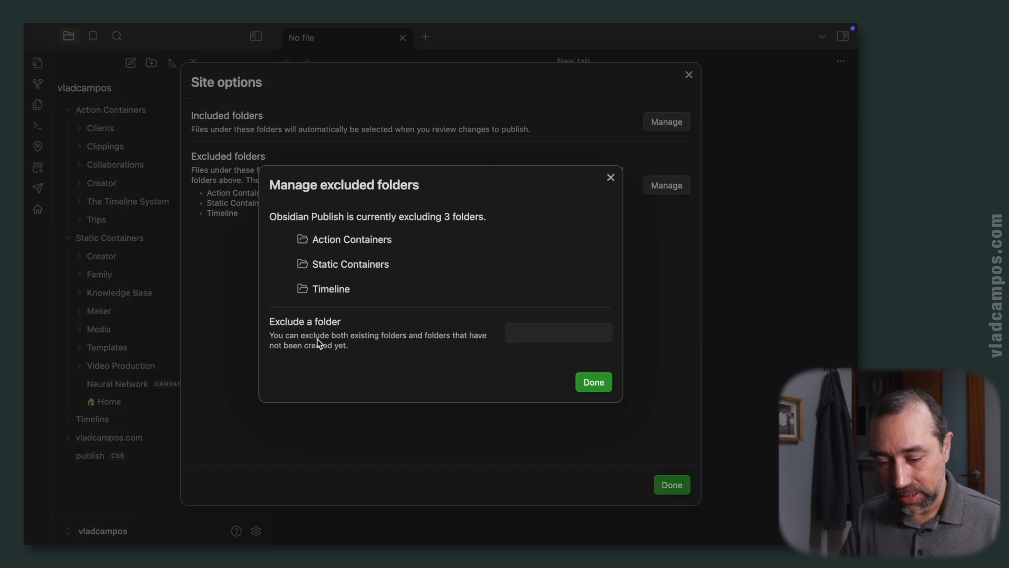
{"action": "mouse_move", "coordinate": [399, 342]}
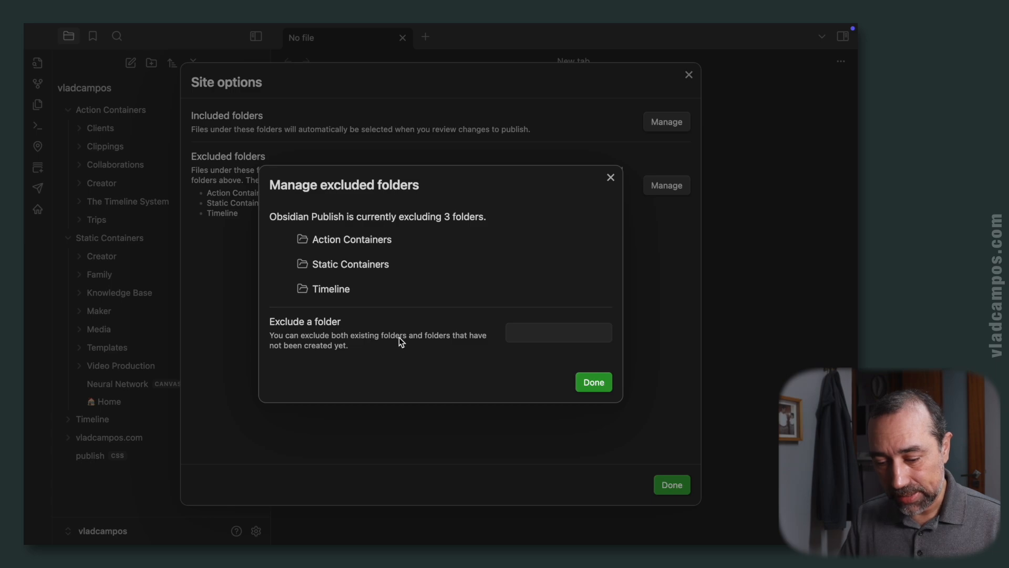
{"action": "mouse_move", "coordinate": [399, 351]}
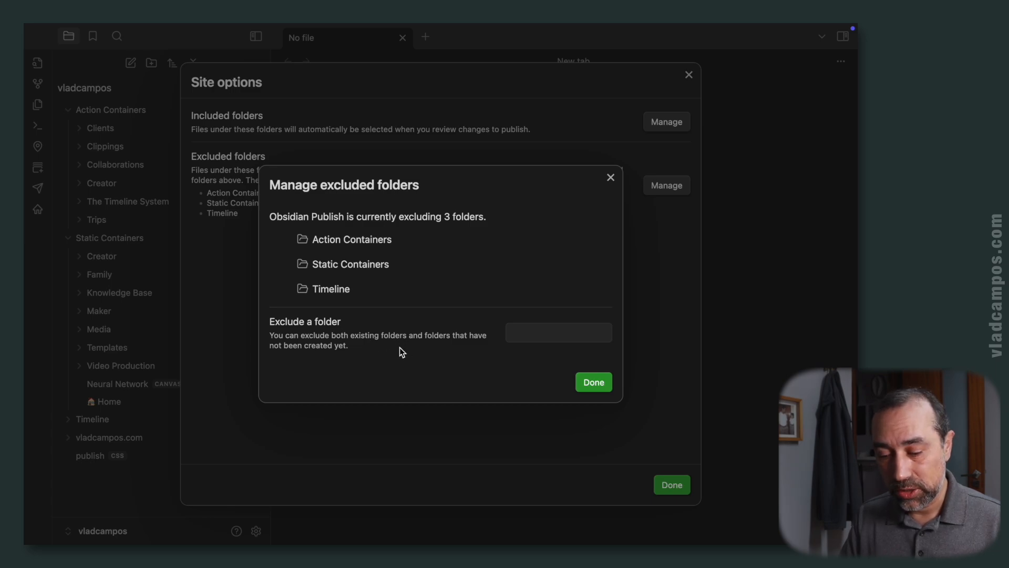
{"action": "left_click", "coordinate": [593, 382]}
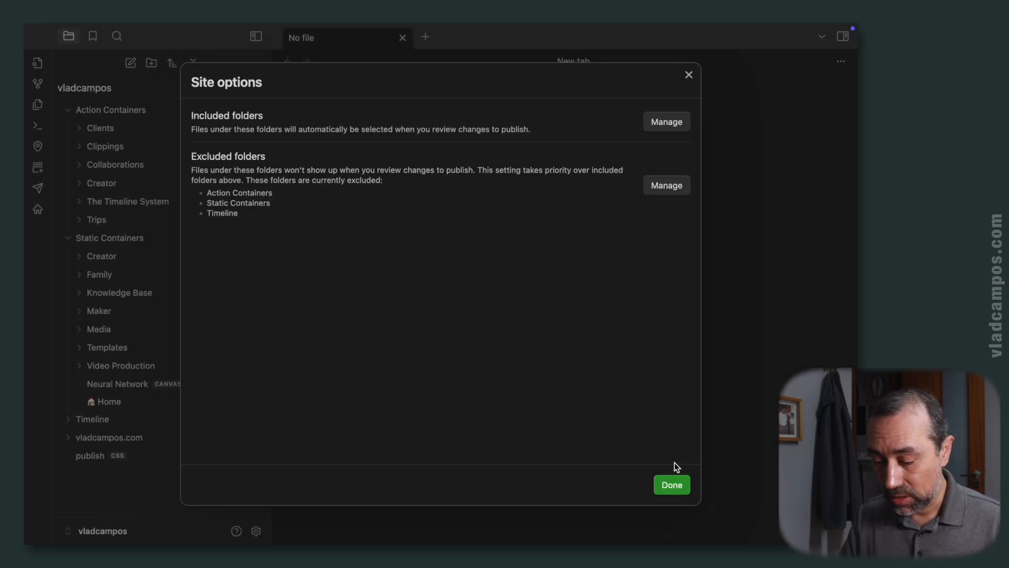
{"action": "left_click", "coordinate": [671, 484]}
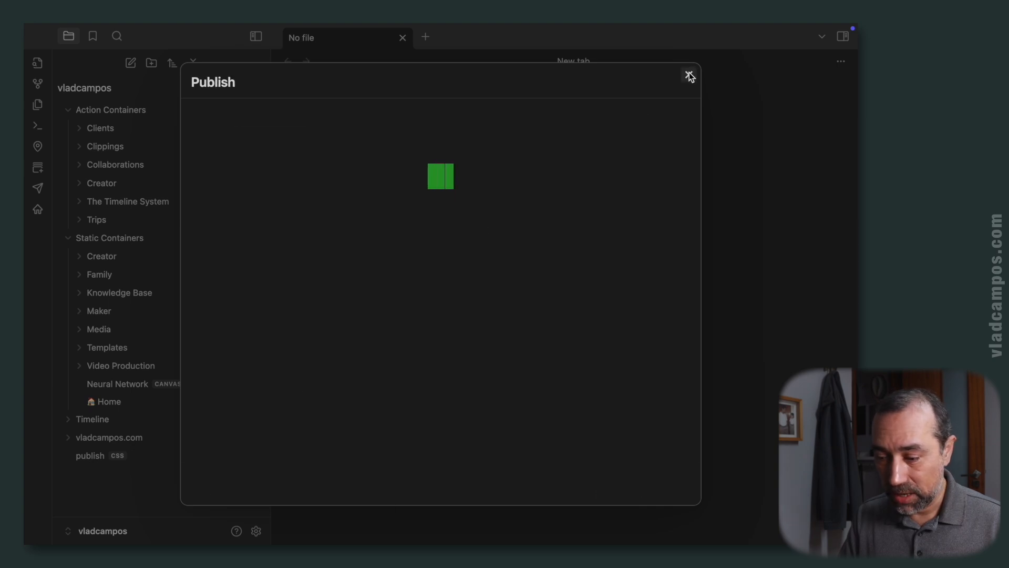
{"action": "left_click", "coordinate": [688, 73]}
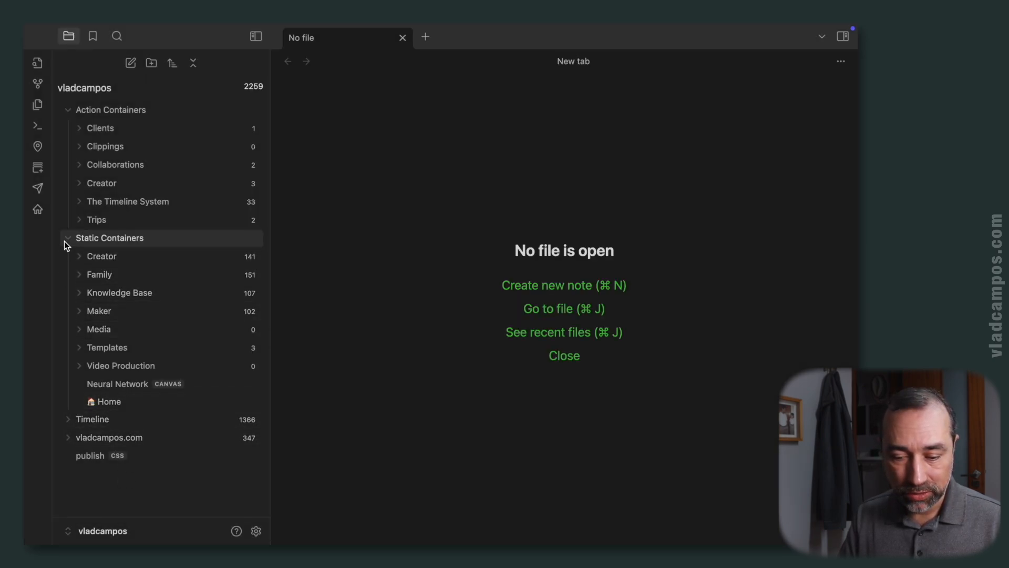
- Collapse Static Containers, leaving only top-level folders and its 505-item count
{"action": "left_click", "coordinate": [66, 237]}
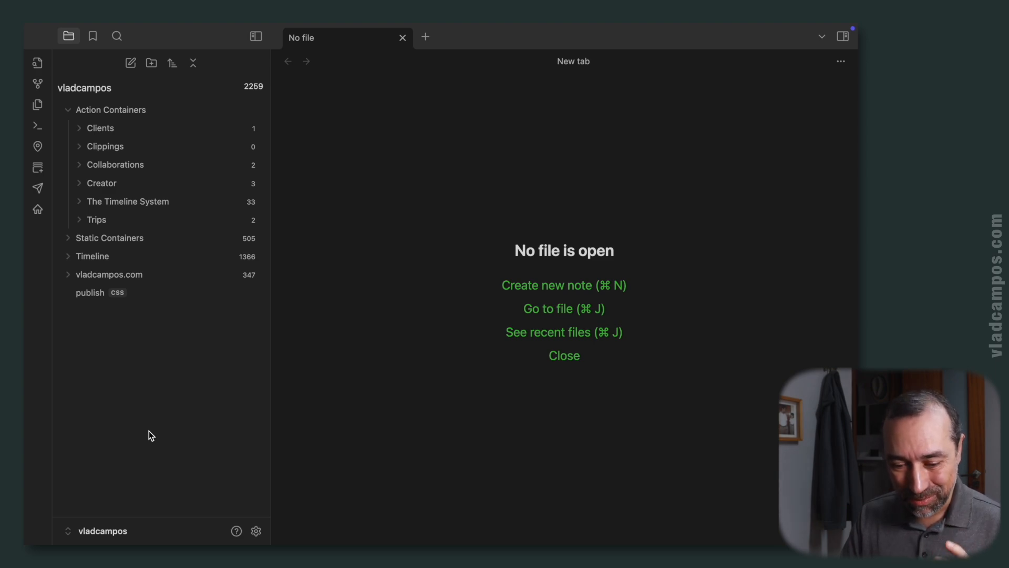
{"action": "mouse_move", "coordinate": [57, 122]}
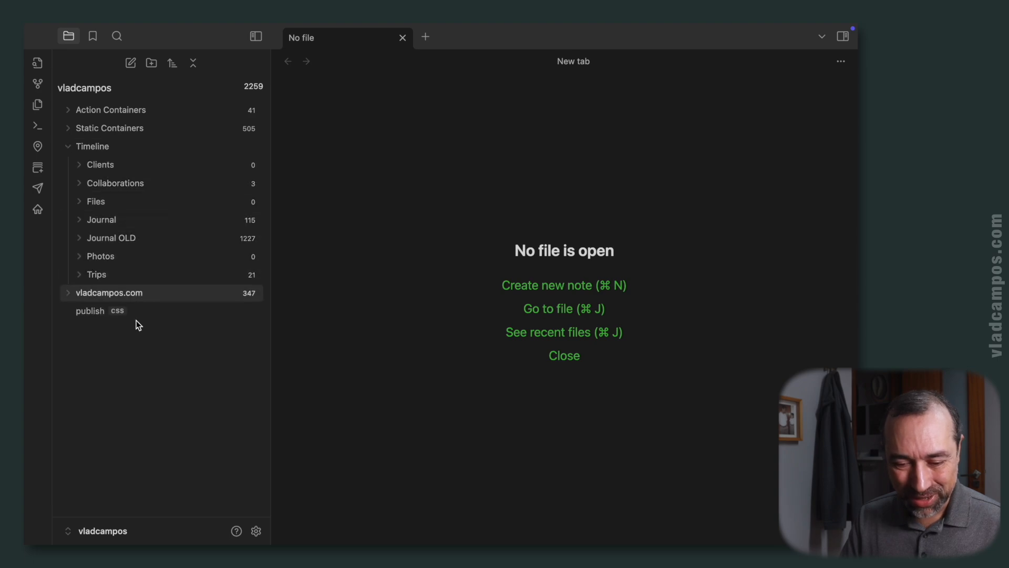
{"action": "mouse_move", "coordinate": [183, 427]}
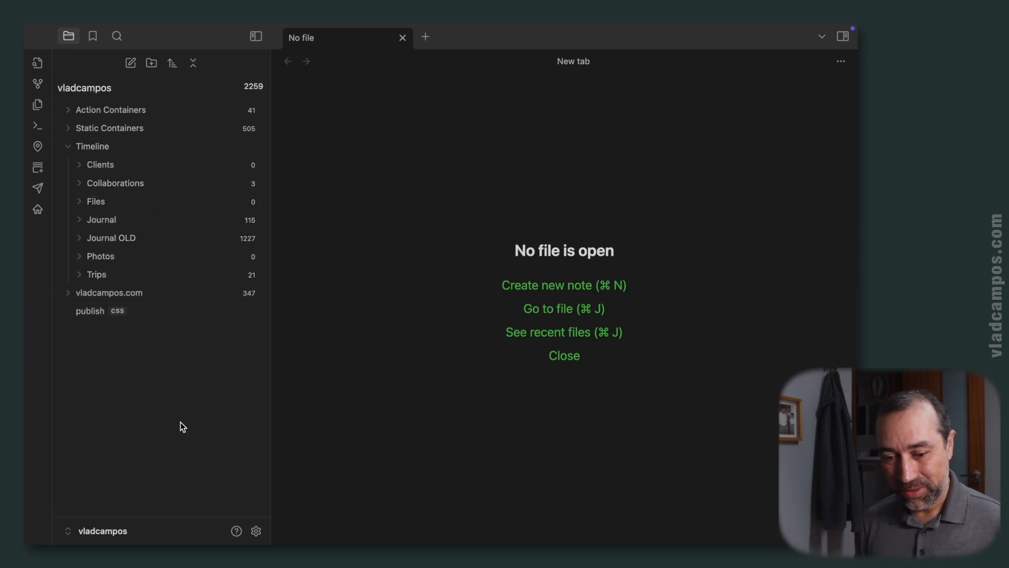
{"action": "mouse_move", "coordinate": [522, 352]}
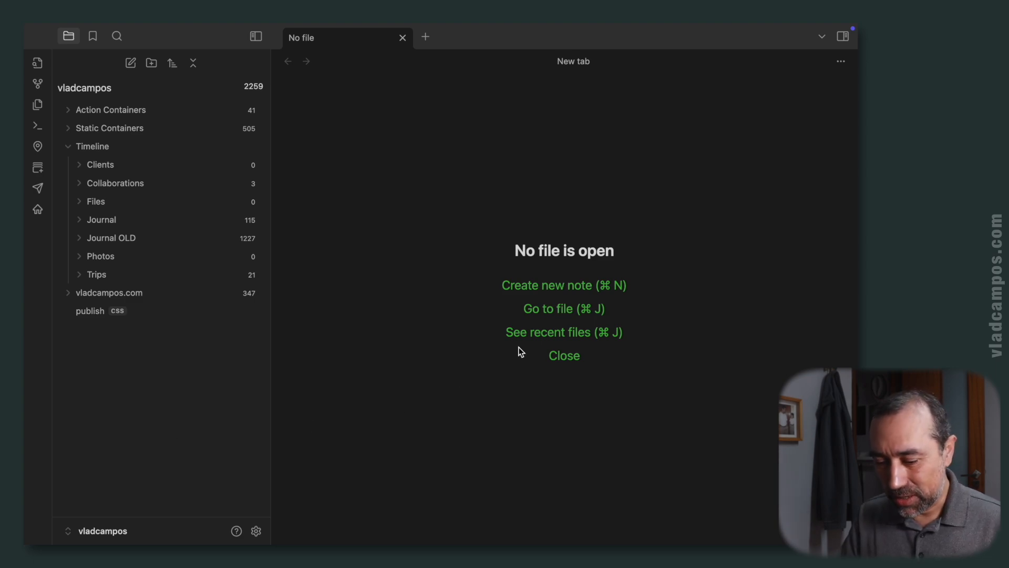
- Create an Untitled templated note and select its type property field
{"action": "left_click", "coordinate": [563, 285]}
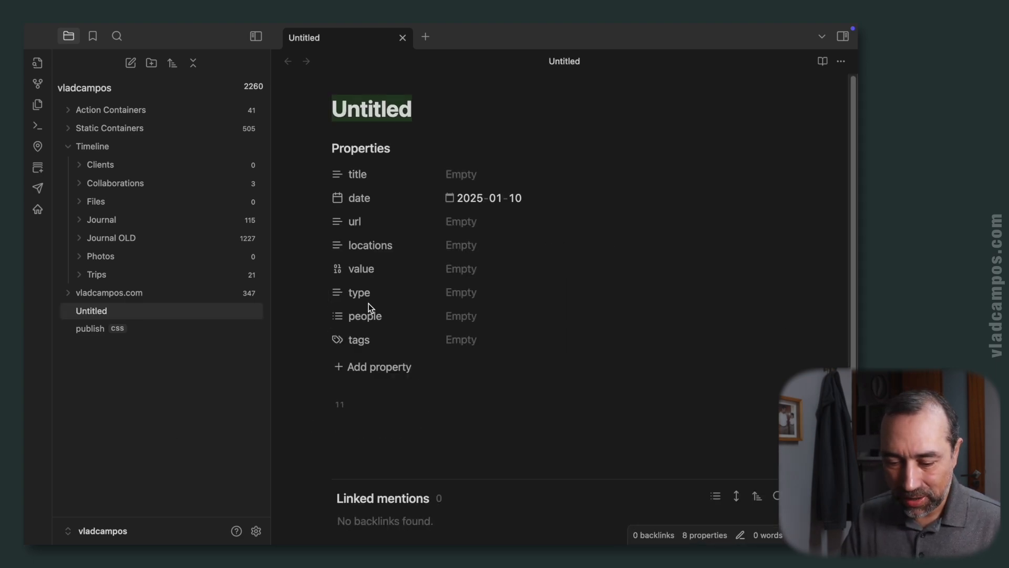
{"action": "left_click", "coordinate": [461, 292]}
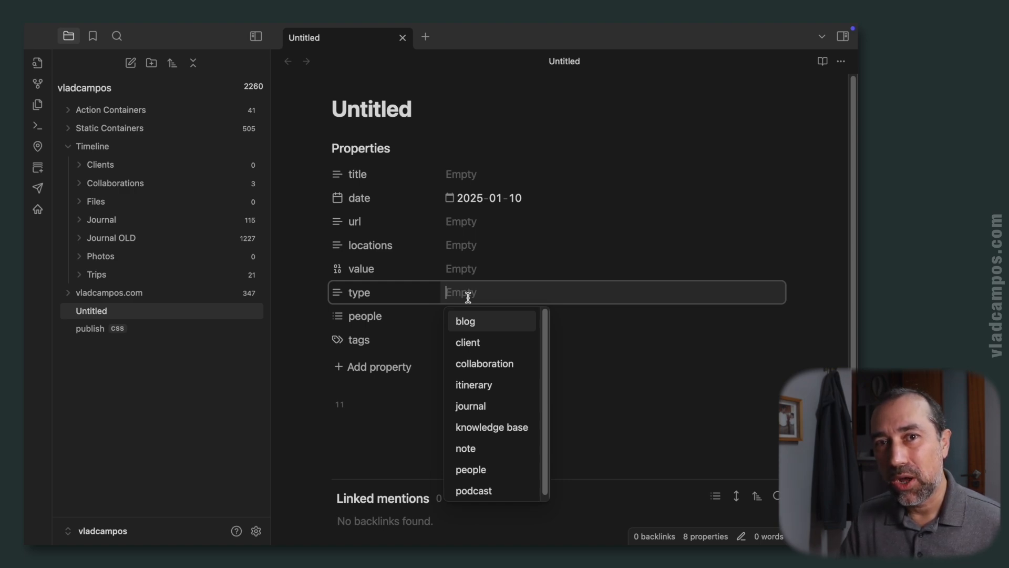
{"action": "mouse_move", "coordinate": [505, 347]}
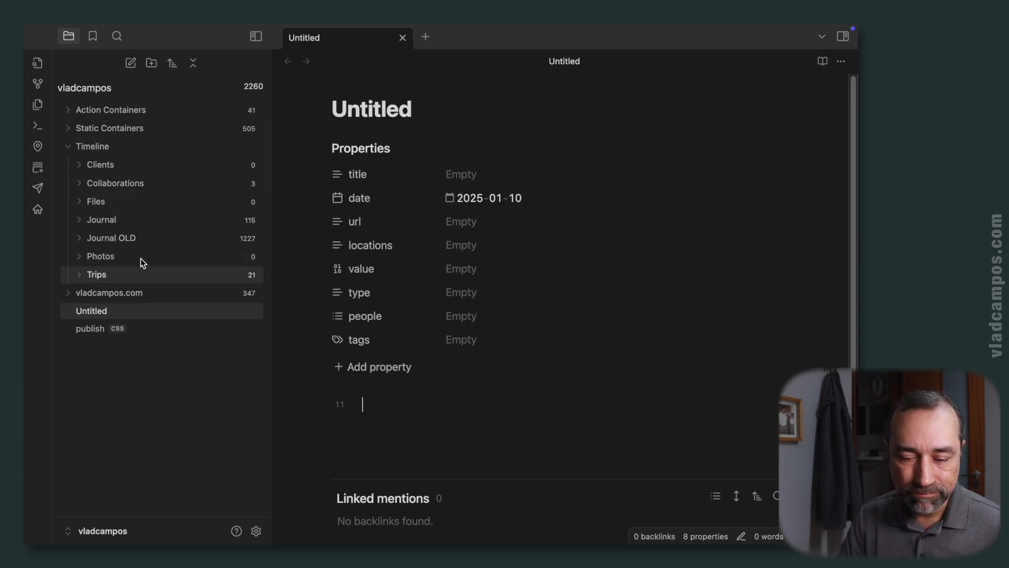
{"action": "mouse_move", "coordinate": [141, 223]}
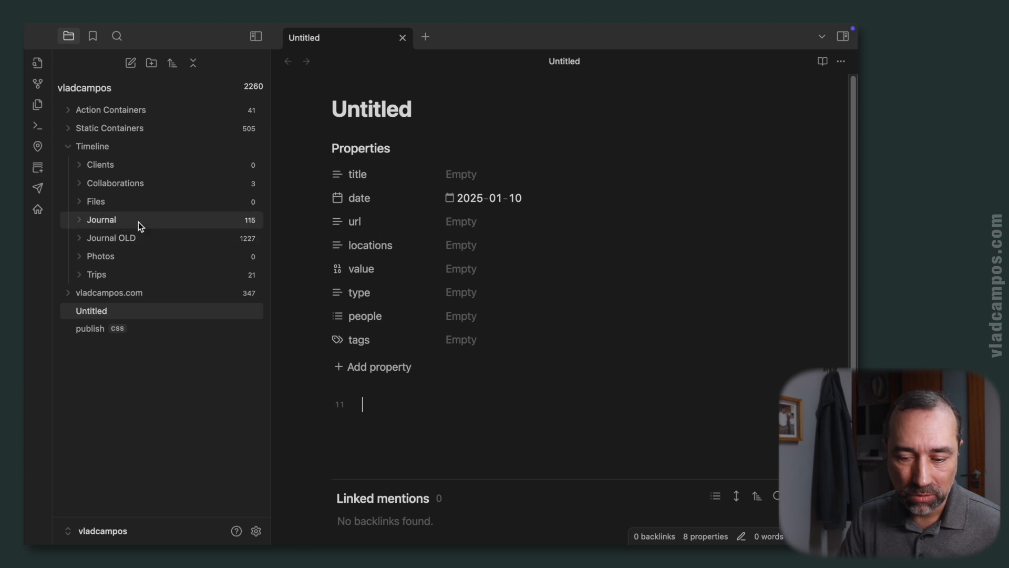
{"action": "mouse_move", "coordinate": [128, 225]}
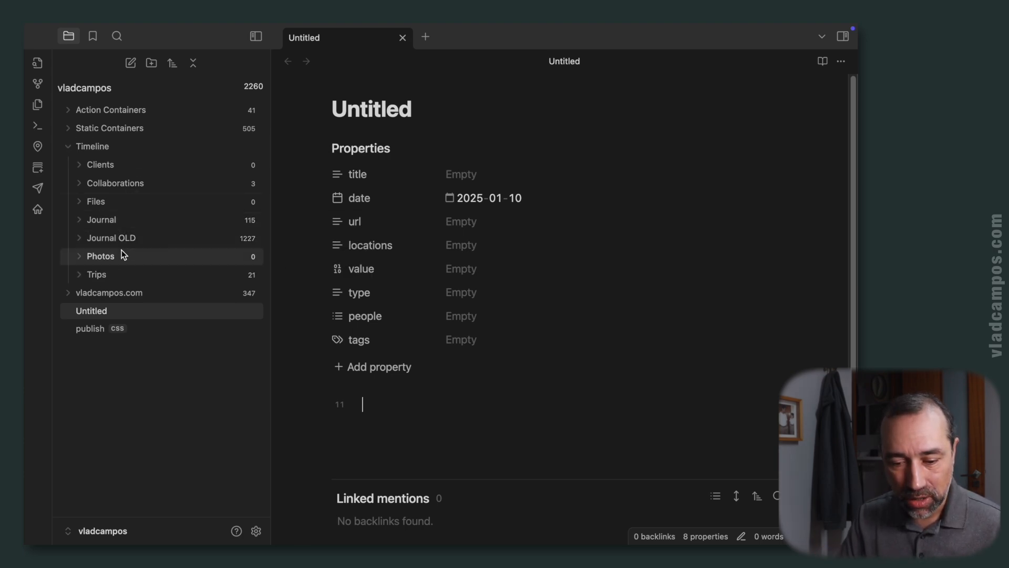
{"action": "mouse_move", "coordinate": [133, 269]}
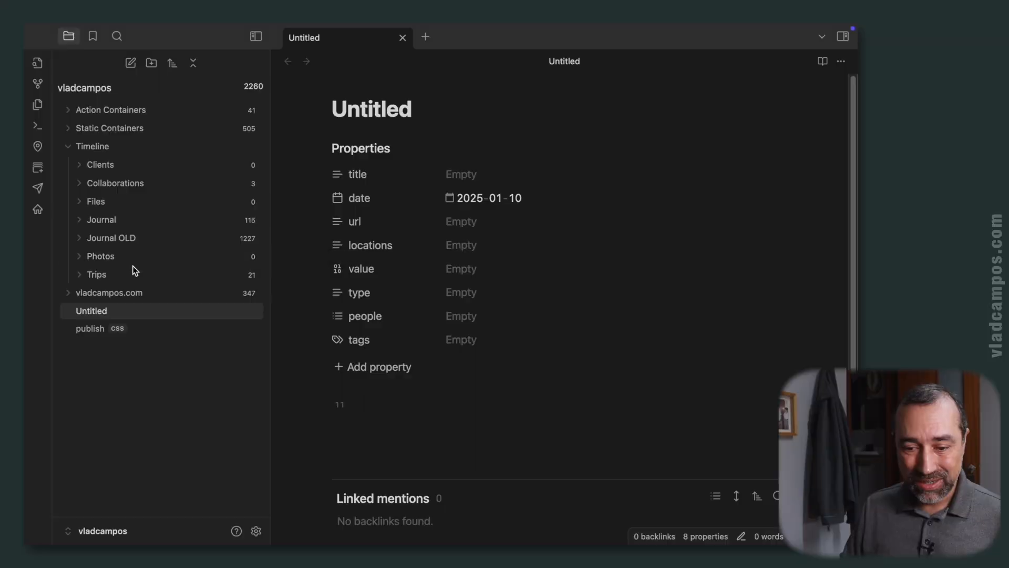
{"action": "mouse_move", "coordinate": [92, 146]}
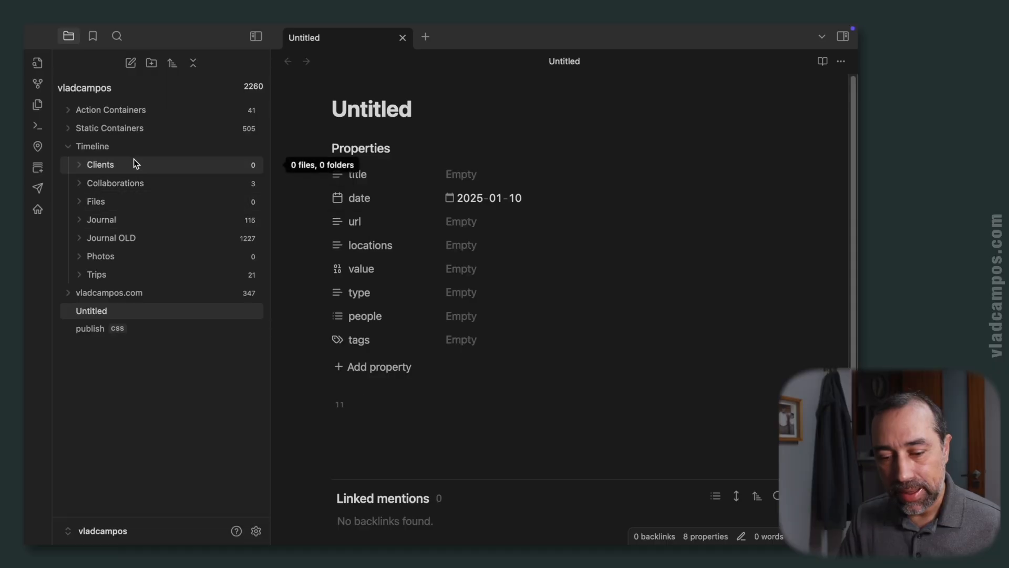
{"action": "mouse_move", "coordinate": [133, 261]}
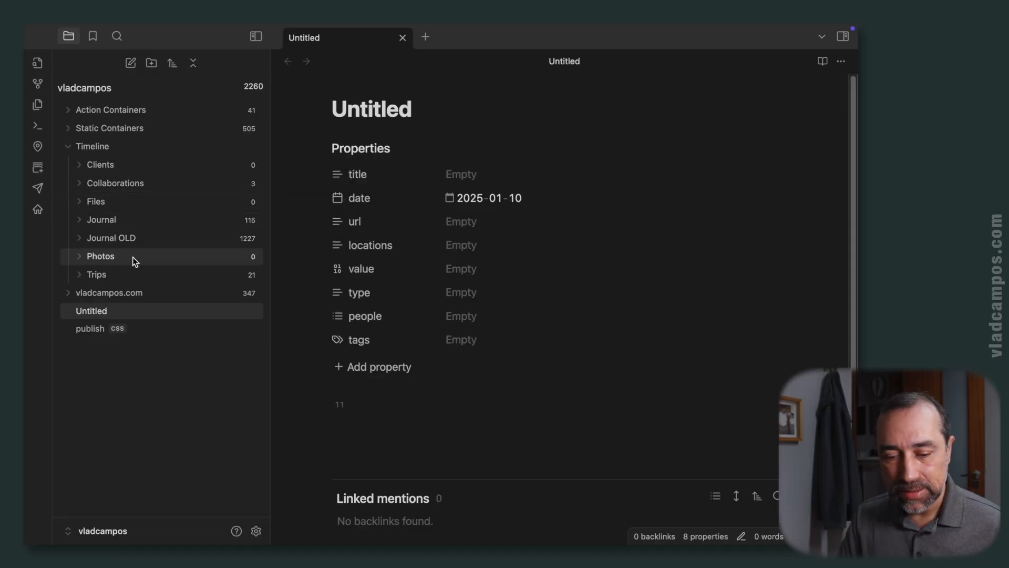
{"action": "mouse_move", "coordinate": [92, 147]}
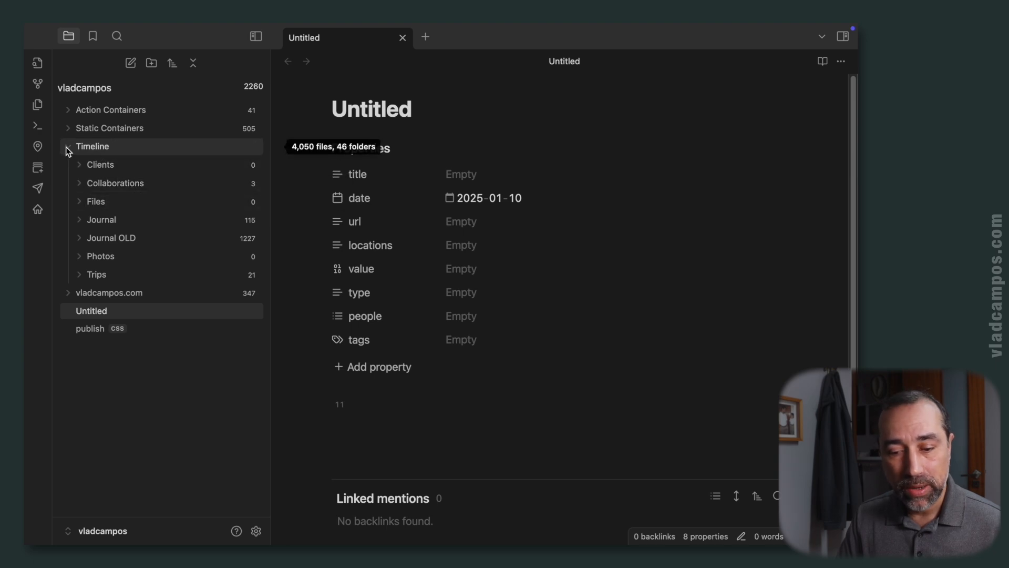